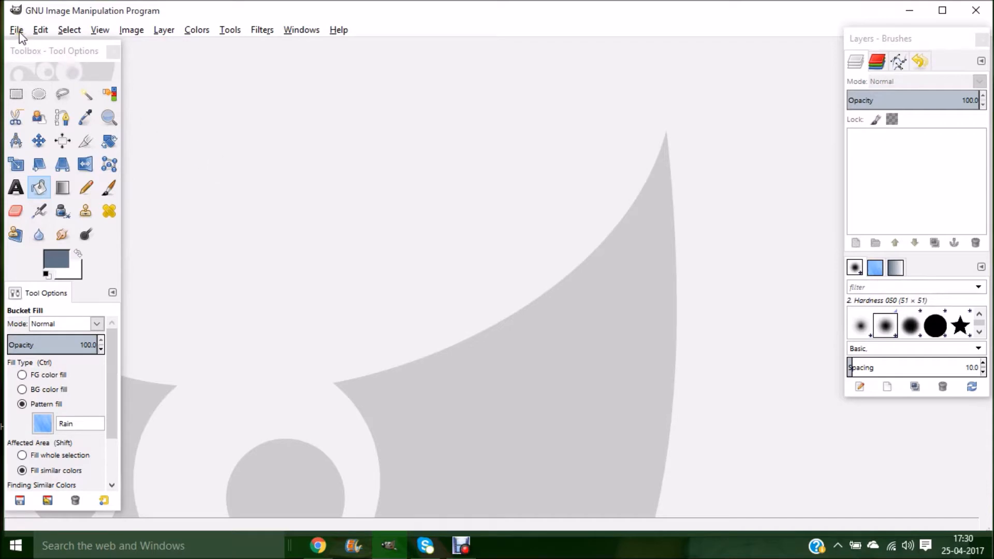
# Open mustard-field-flowers-nature-1.jpg, the sunflower-field photo, as a new image
pyautogui.click(15, 30)
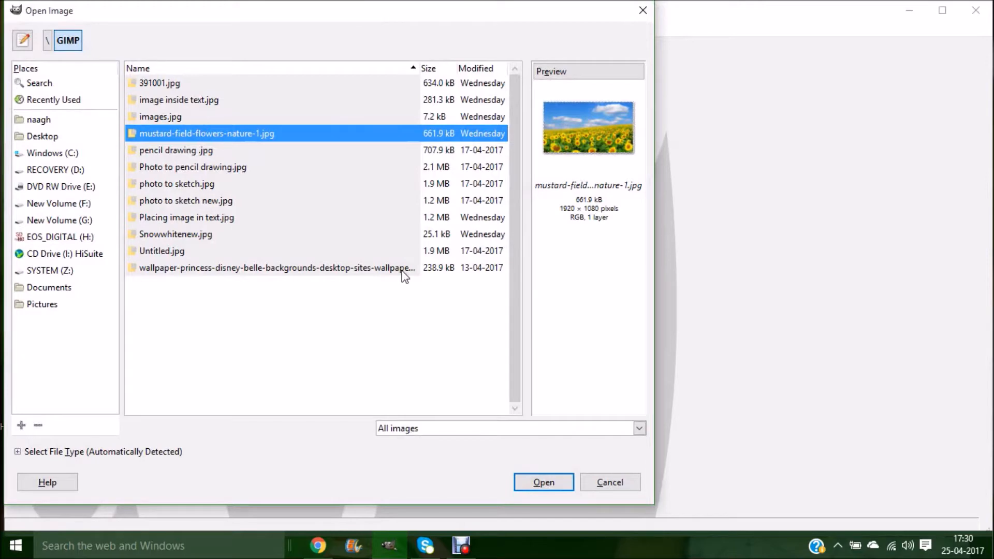
pyautogui.click(542, 481)
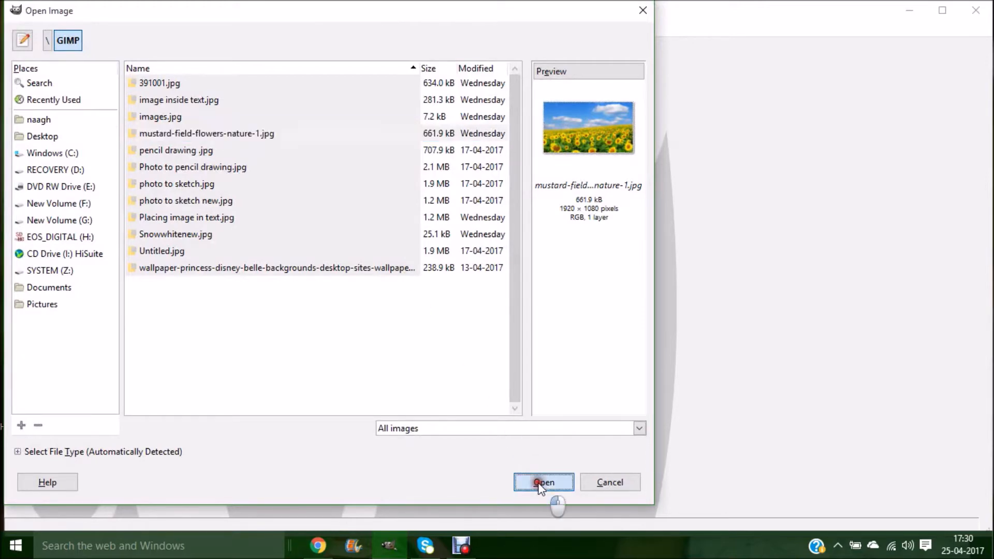
pyautogui.click(544, 482)
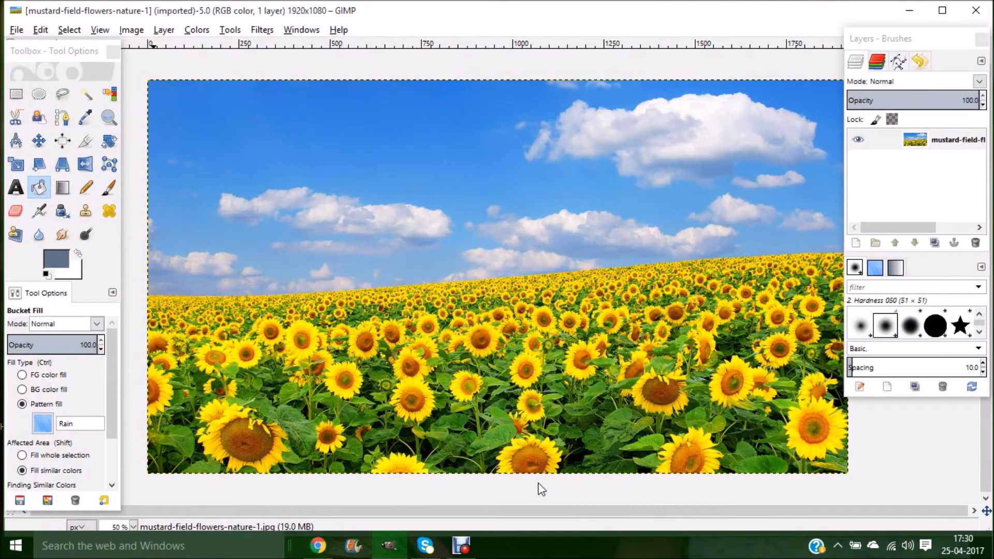
pyautogui.moveTo(444, 297)
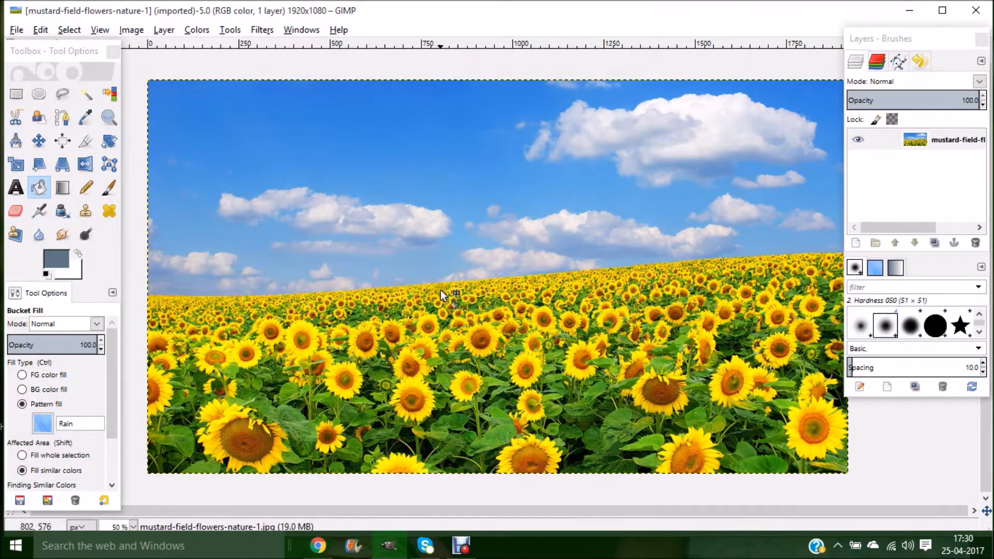
pyautogui.moveTo(462, 219)
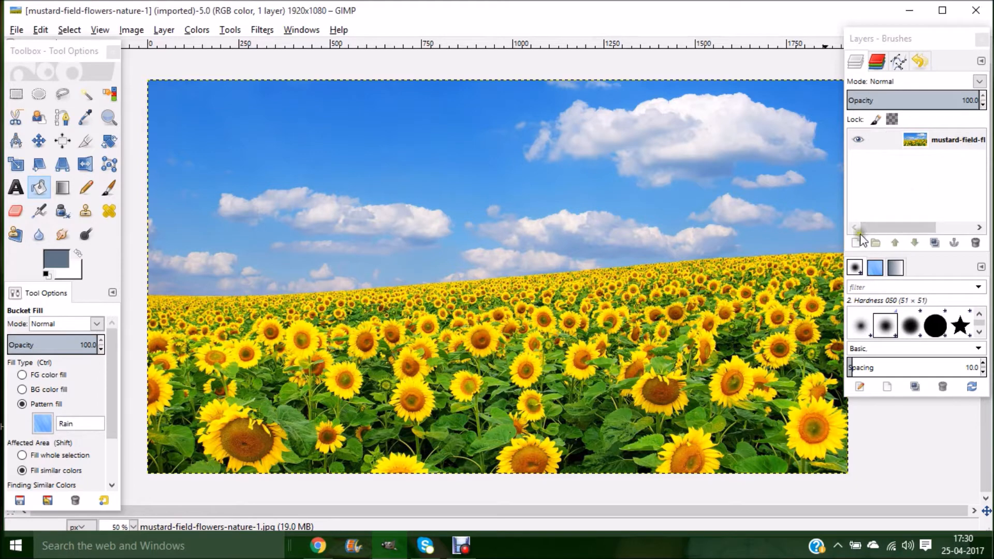
pyautogui.moveTo(857, 242)
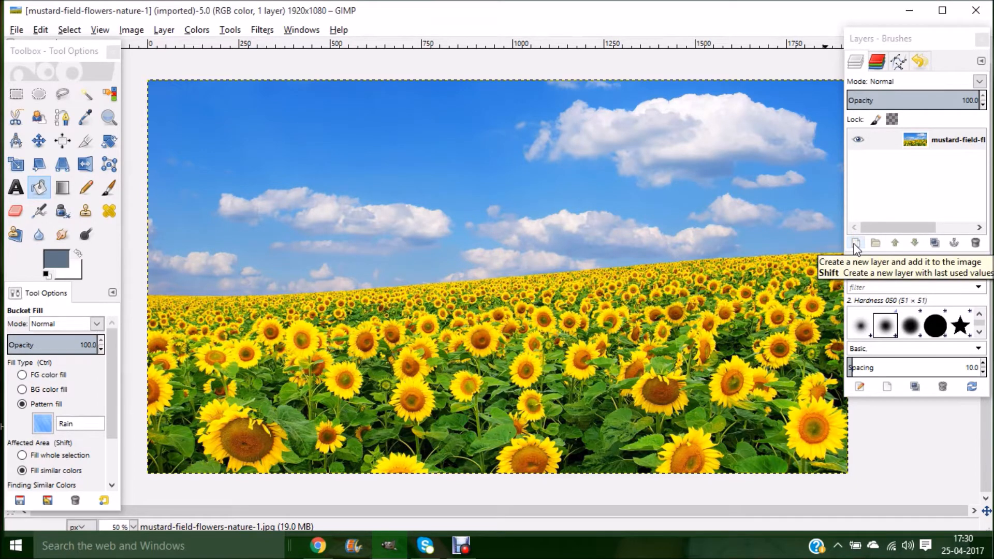
# Add a new white-filled layer above the sunflower photo
pyautogui.click(855, 242)
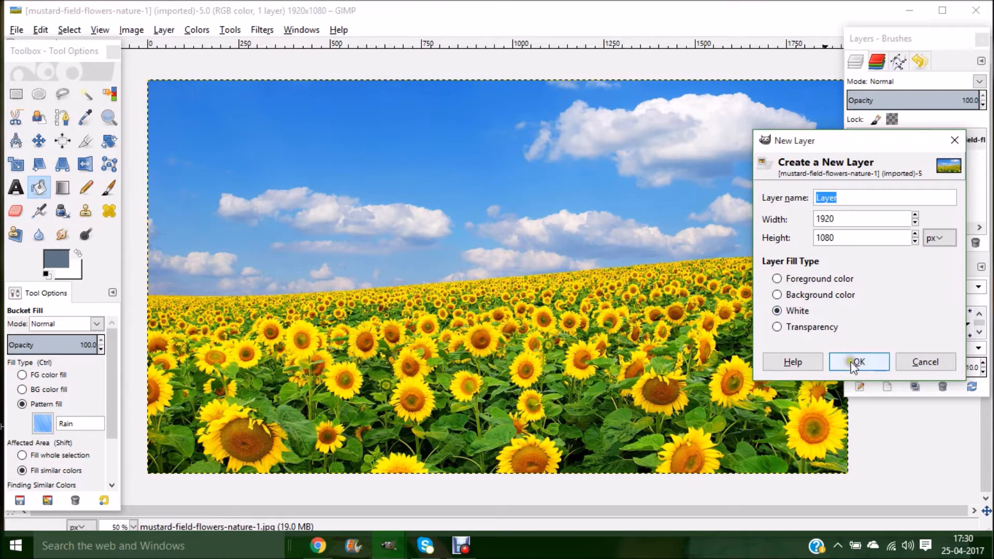
pyautogui.click(858, 361)
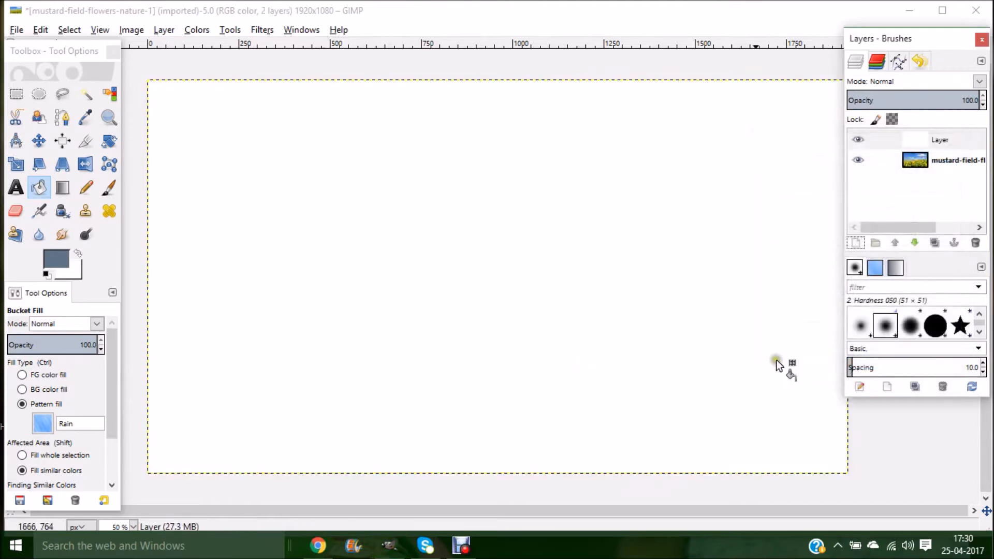
pyautogui.moveTo(664, 364)
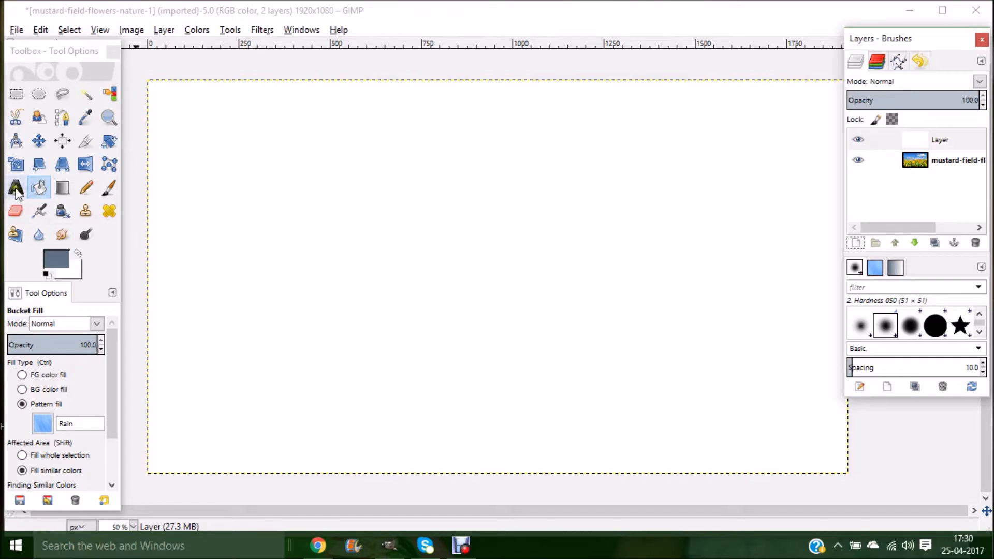
# With the Text tool, drag out a large empty text box across the white layer
pyautogui.click(16, 188)
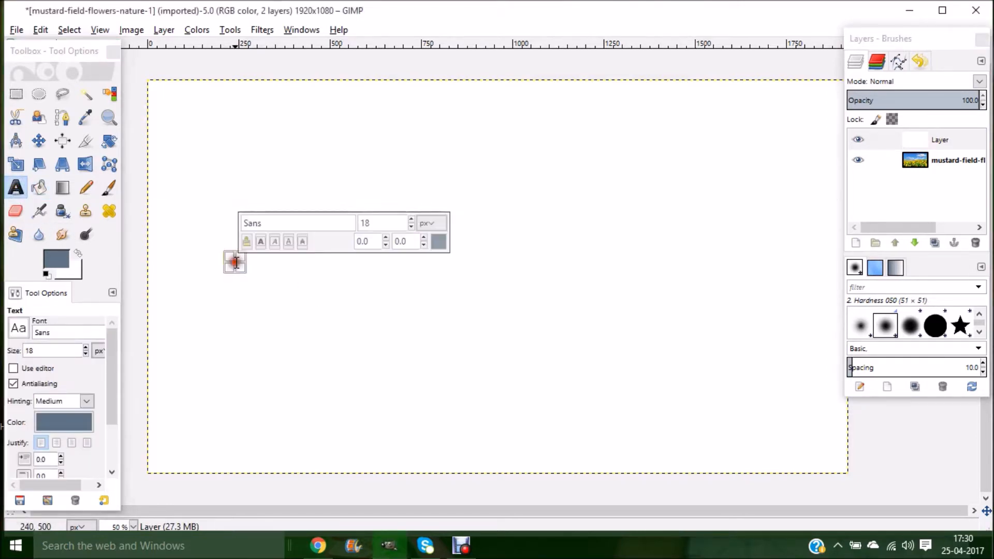
pyautogui.moveTo(235, 261); pyautogui.dragTo(397, 289)
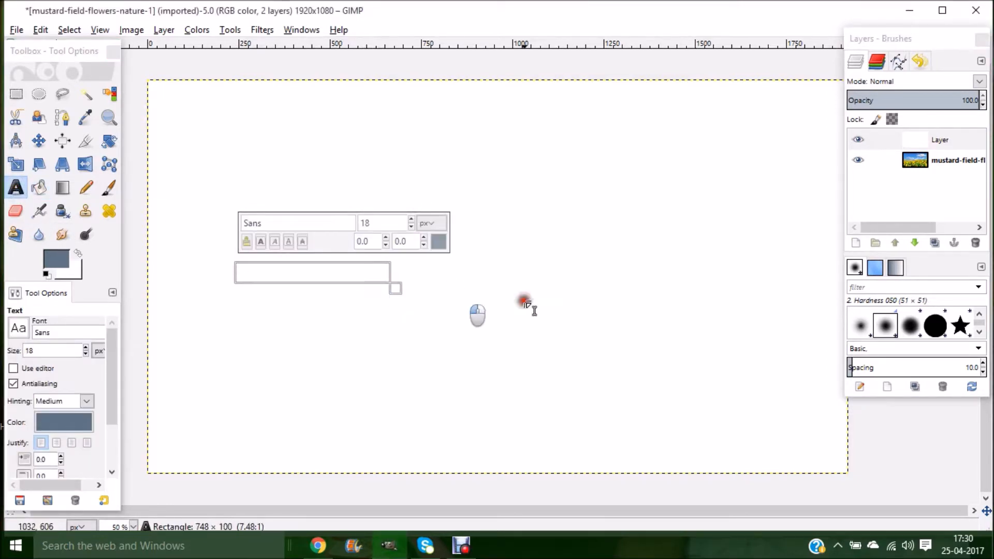
pyautogui.moveTo(397, 289); pyautogui.dragTo(770, 380)
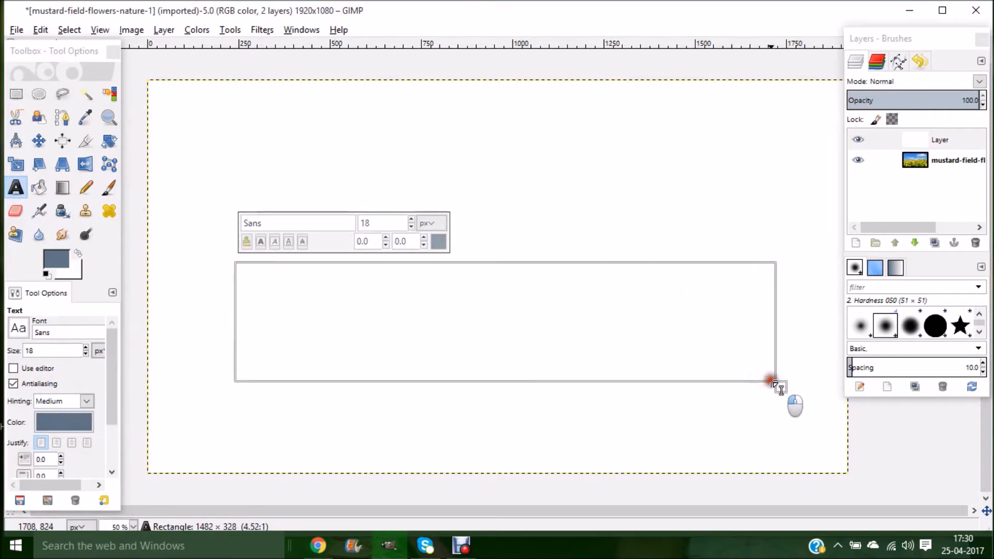
pyautogui.moveTo(770, 380); pyautogui.dragTo(795, 431)
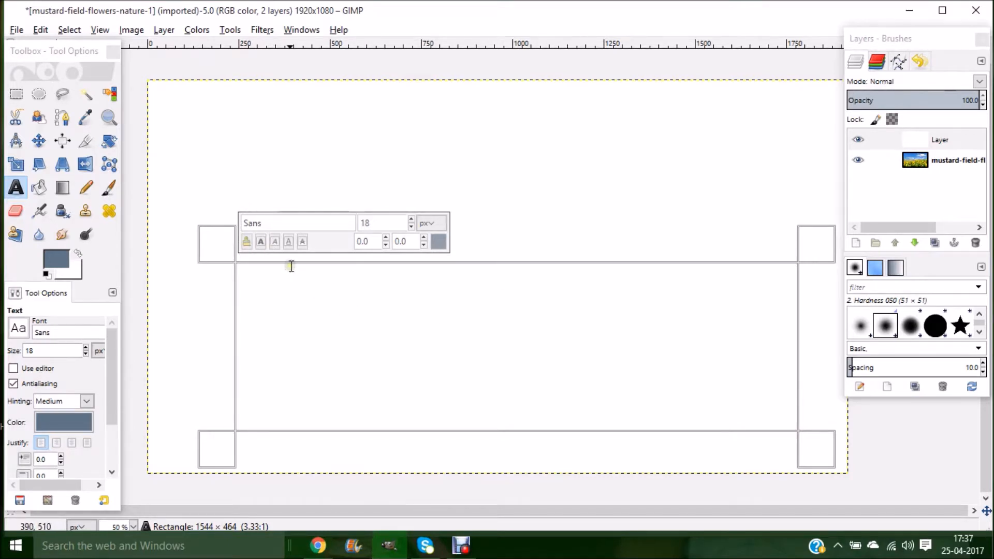
pyautogui.moveTo(231, 223)
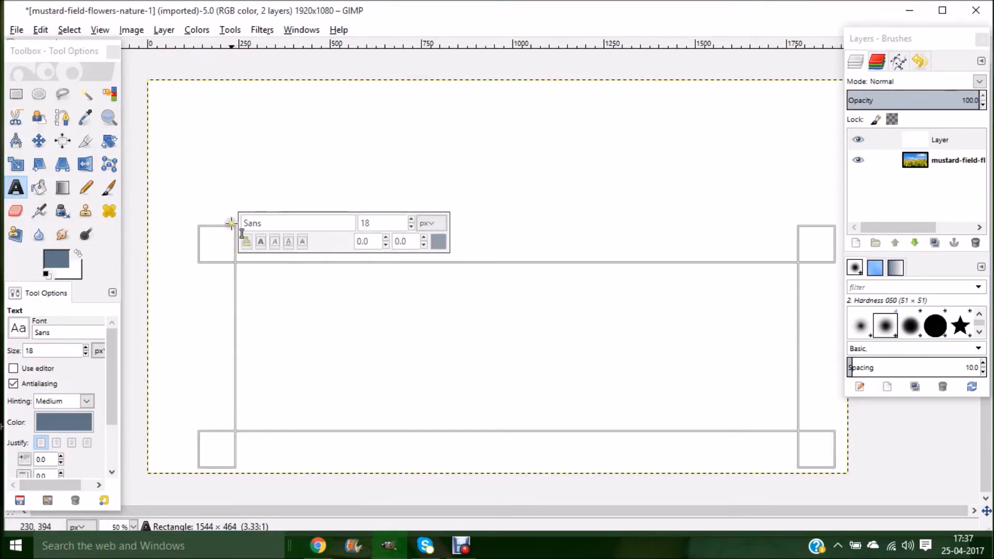
pyautogui.moveTo(282, 200)
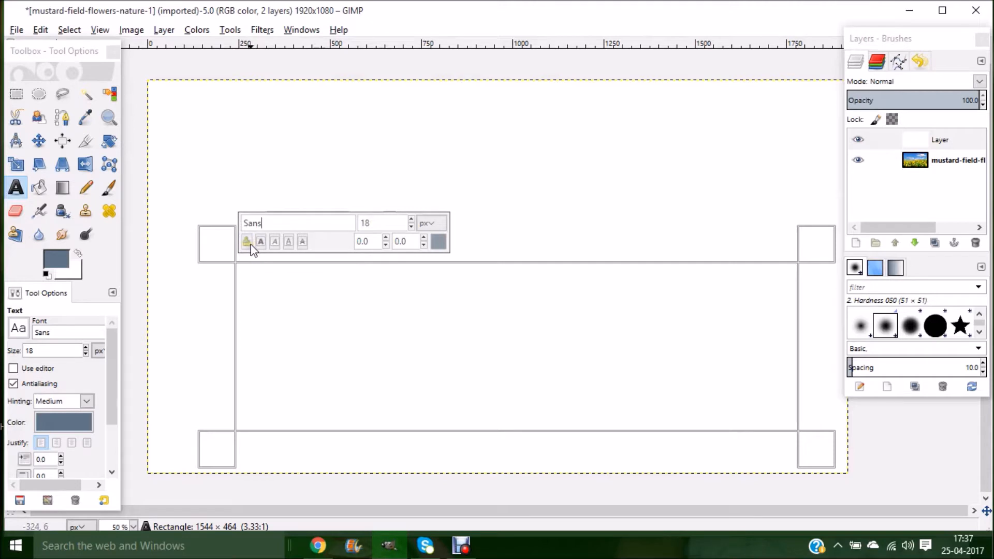
pyautogui.moveTo(259, 241)
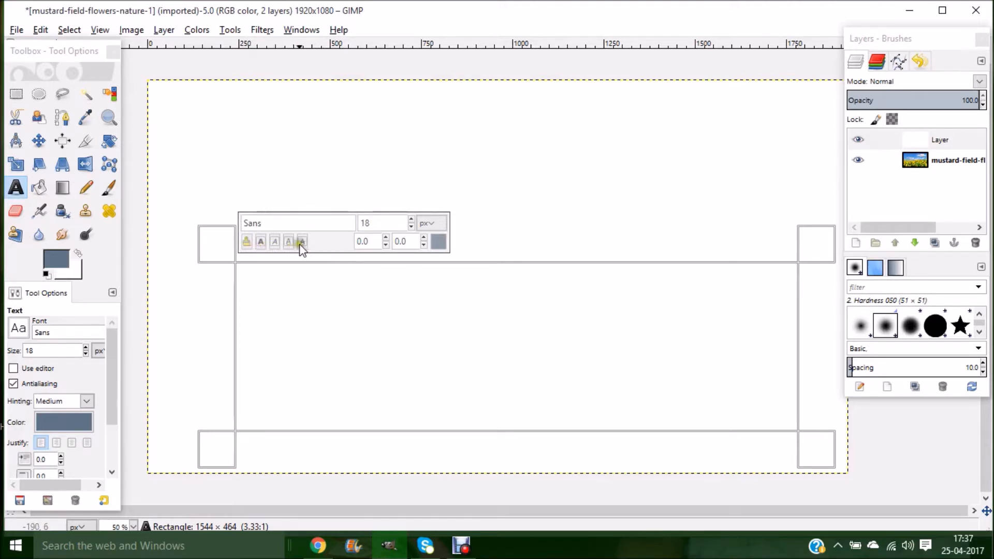
pyautogui.moveTo(302, 241)
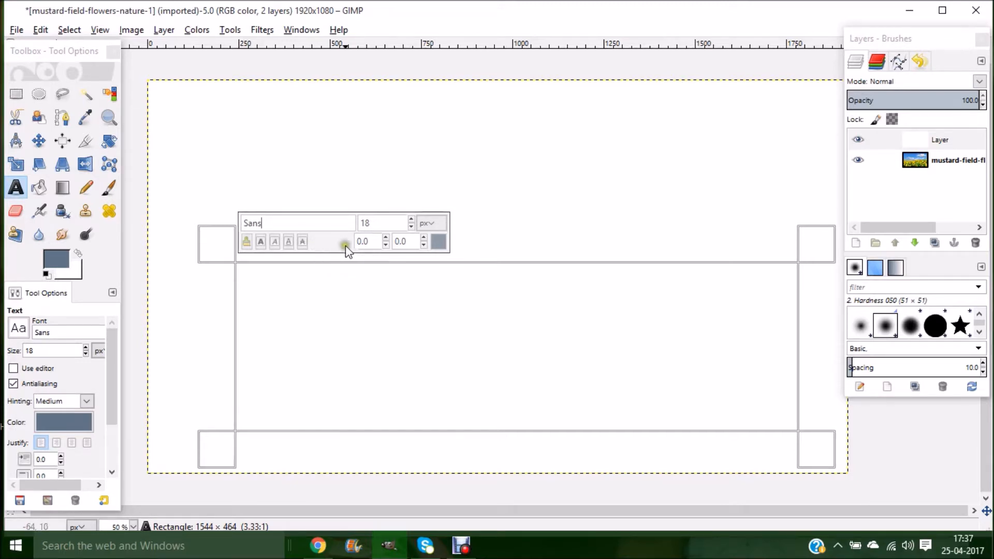
pyautogui.moveTo(370, 244)
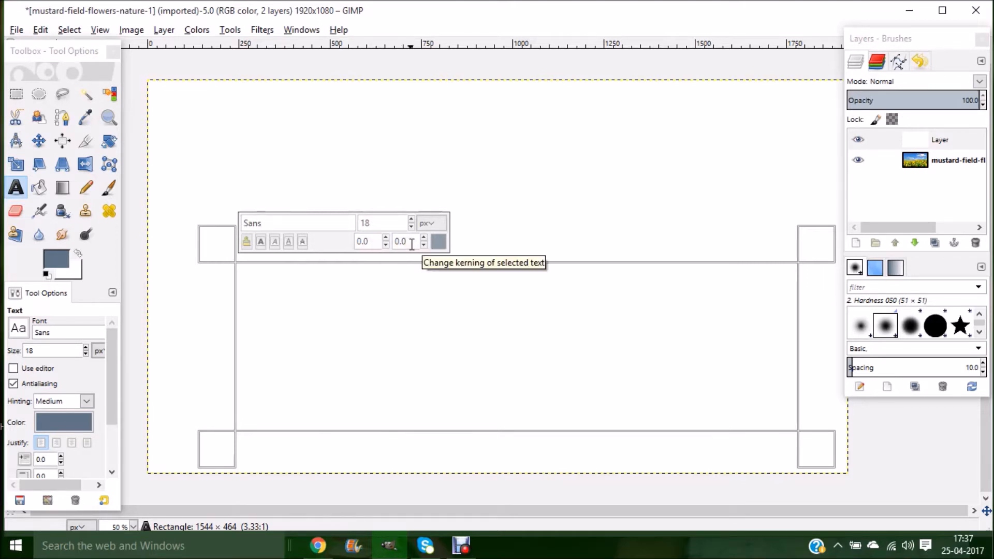
# Set the text colour to black from the on-canvas text toolbar
pyautogui.click(297, 223)
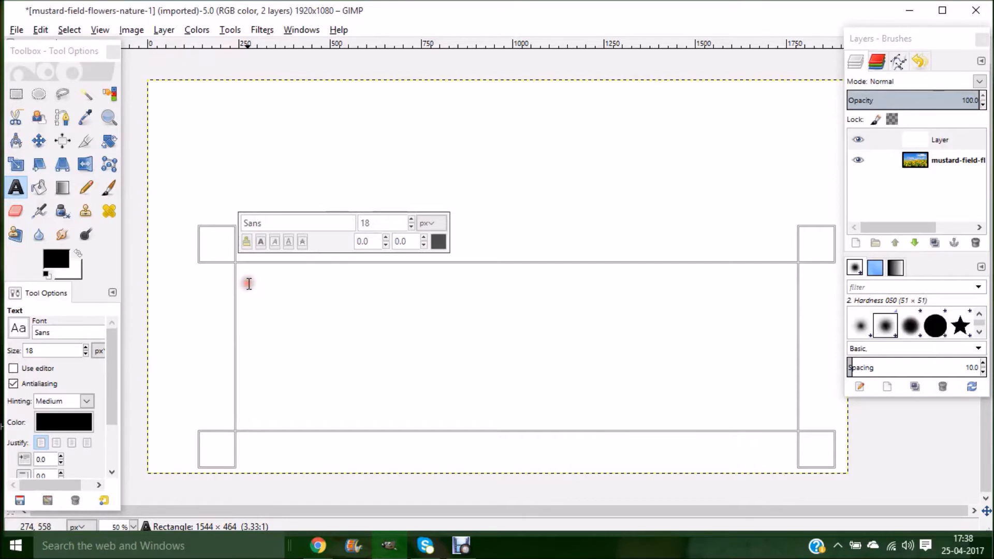
# Type HELLO in the text box and raise its font size to 524 px
pyautogui.write('HE')
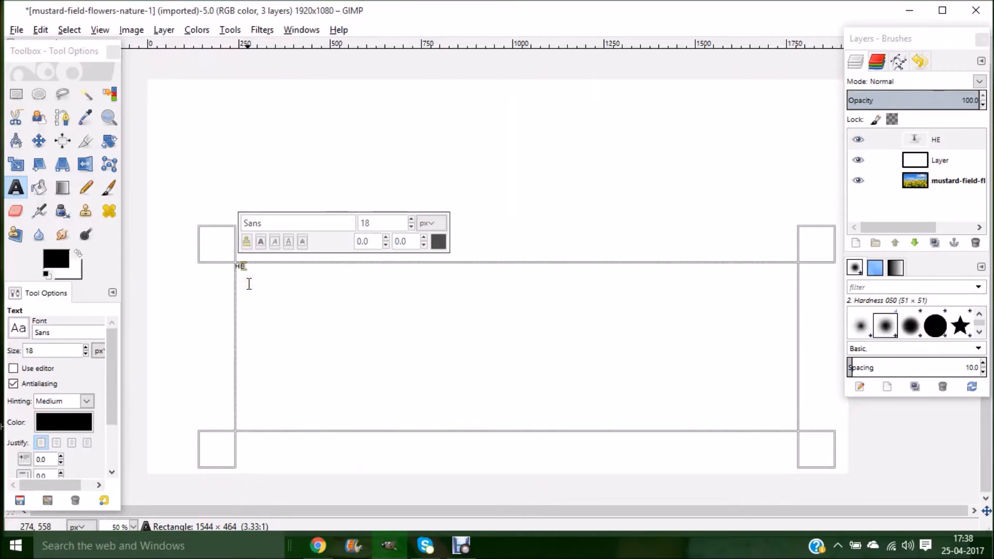
pyautogui.write('LLO')
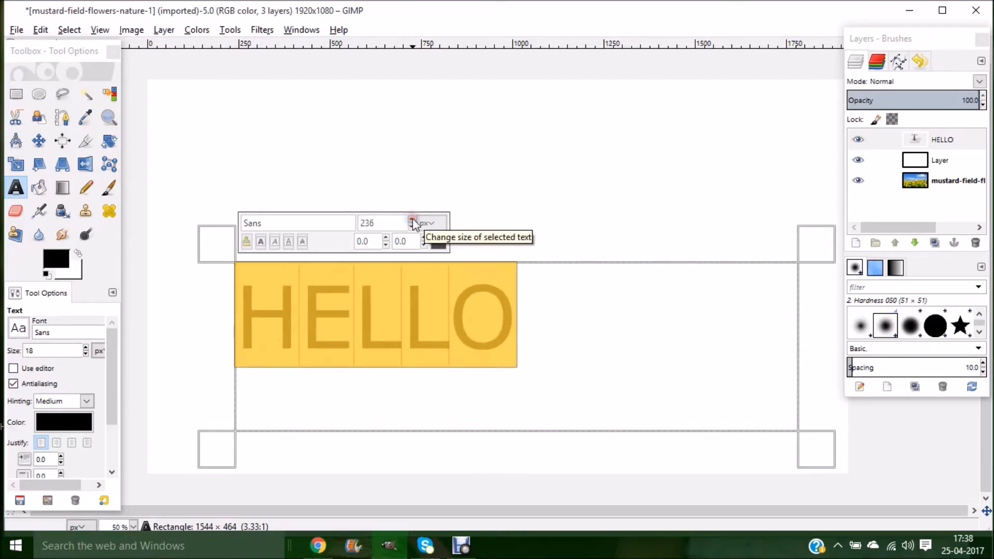
pyautogui.click(413, 220)
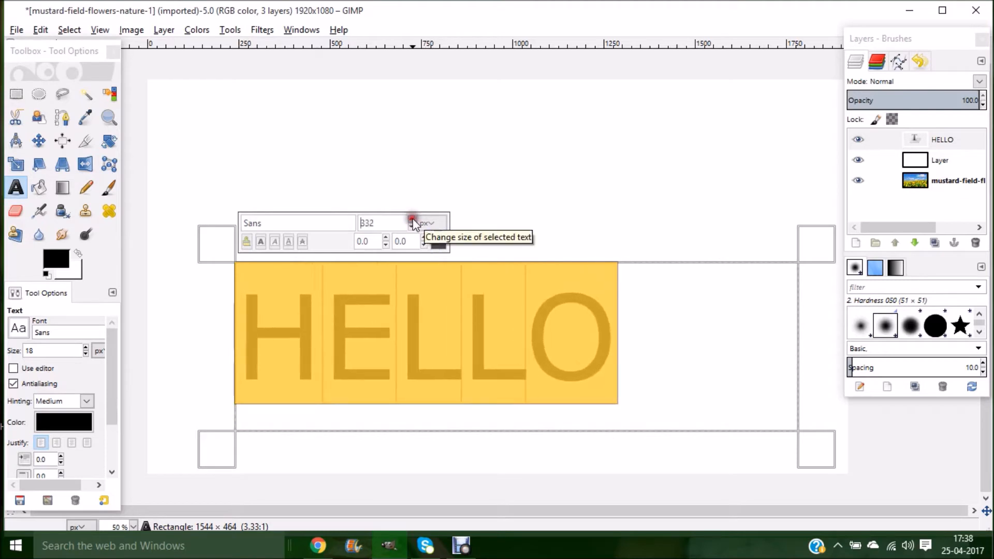
pyautogui.click(412, 220)
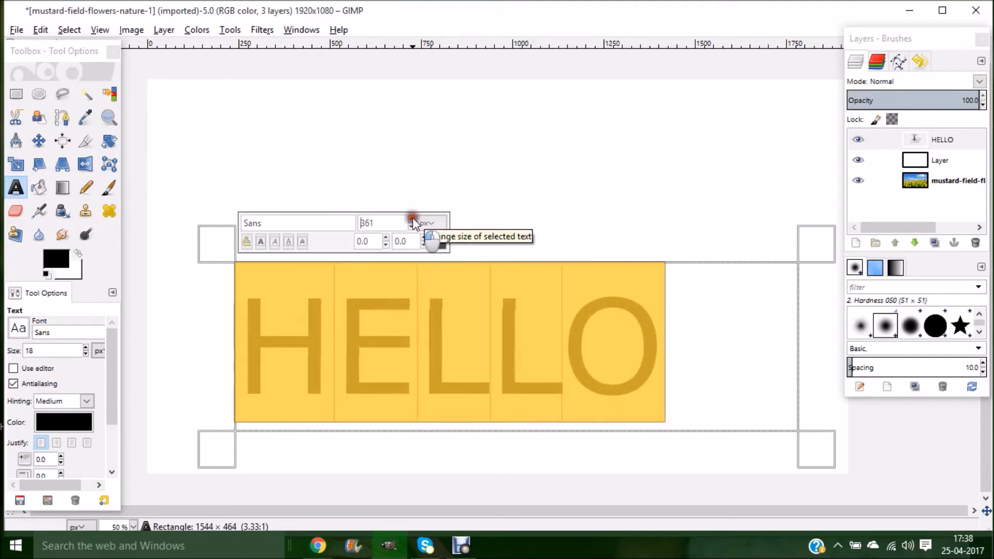
pyautogui.click(411, 219)
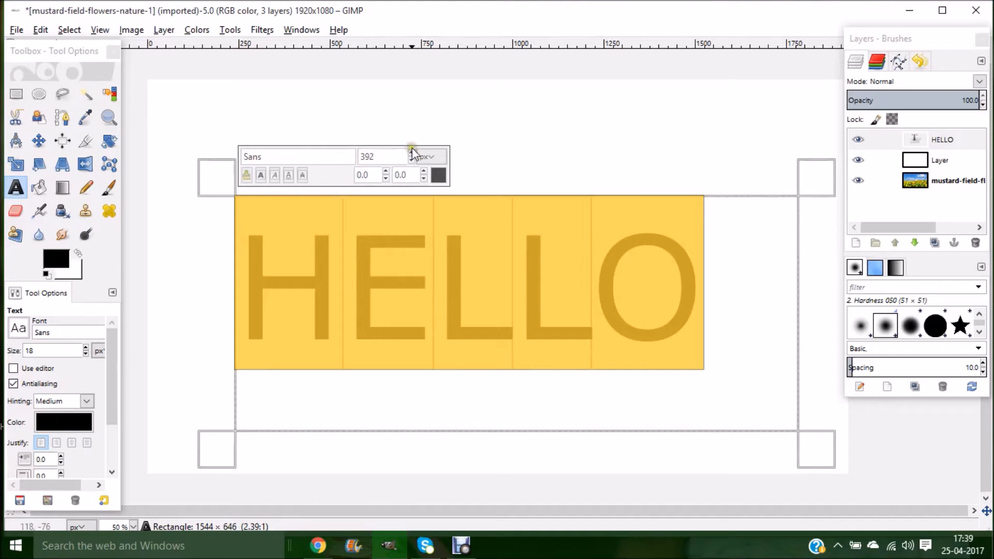
pyautogui.click(412, 152)
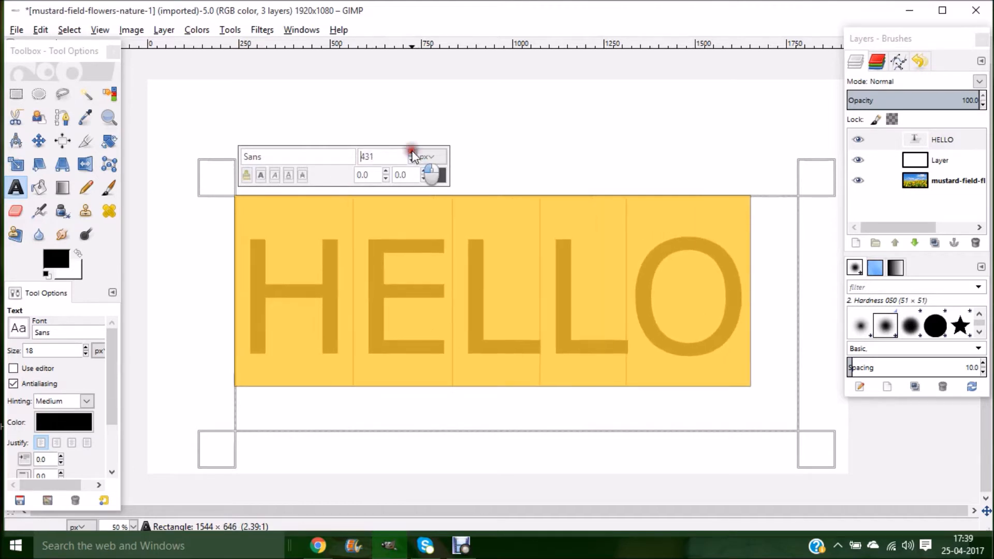
pyautogui.click(411, 153)
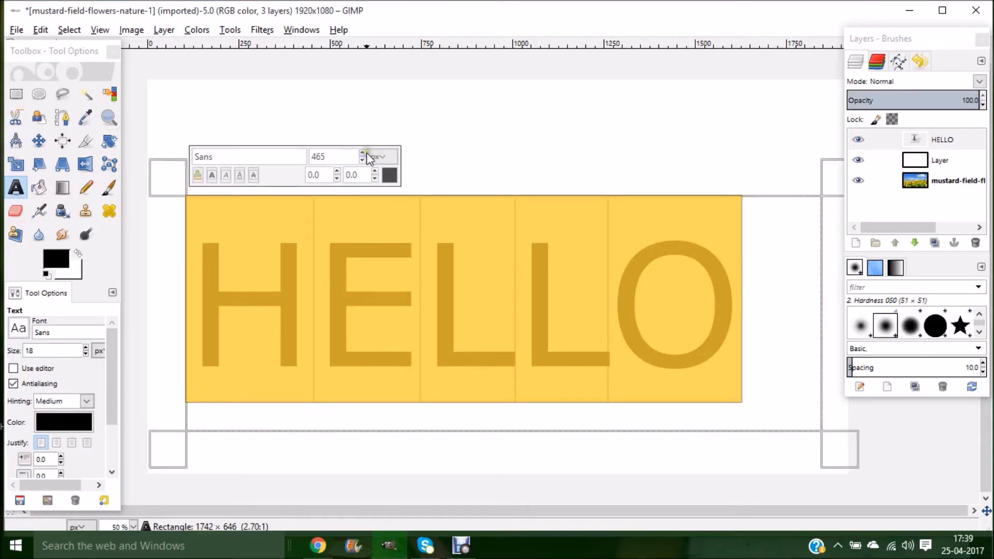
pyautogui.click(363, 153)
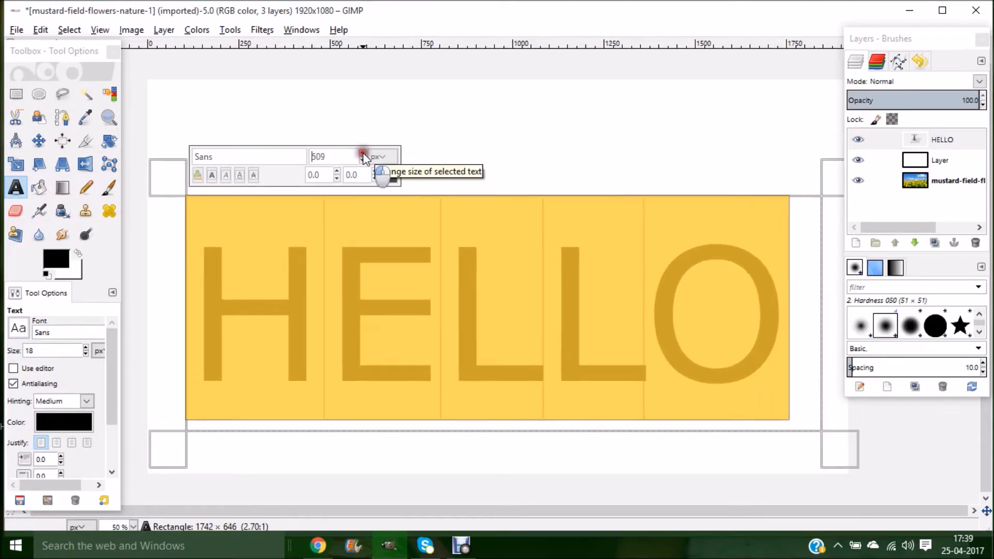
pyautogui.click(364, 153)
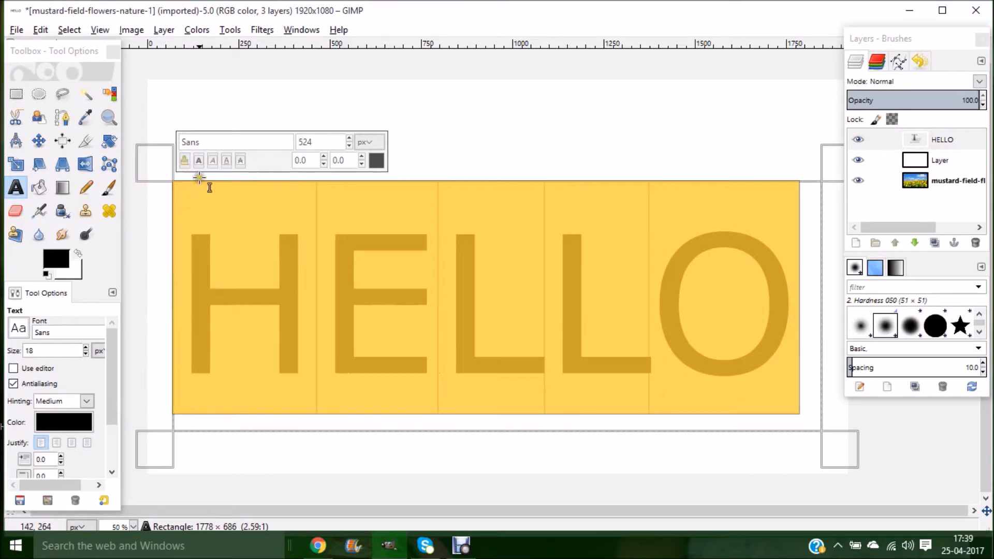
# Restyle HELLO as bold italic Impact Condensed and raise its size to 643 px
pyautogui.click(235, 141)
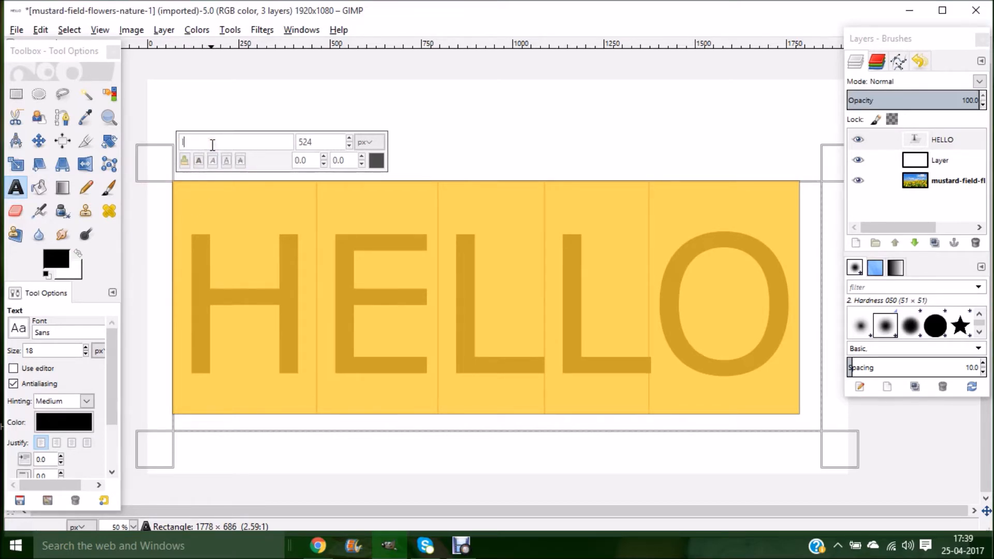
pyautogui.write('Impact Condensed')
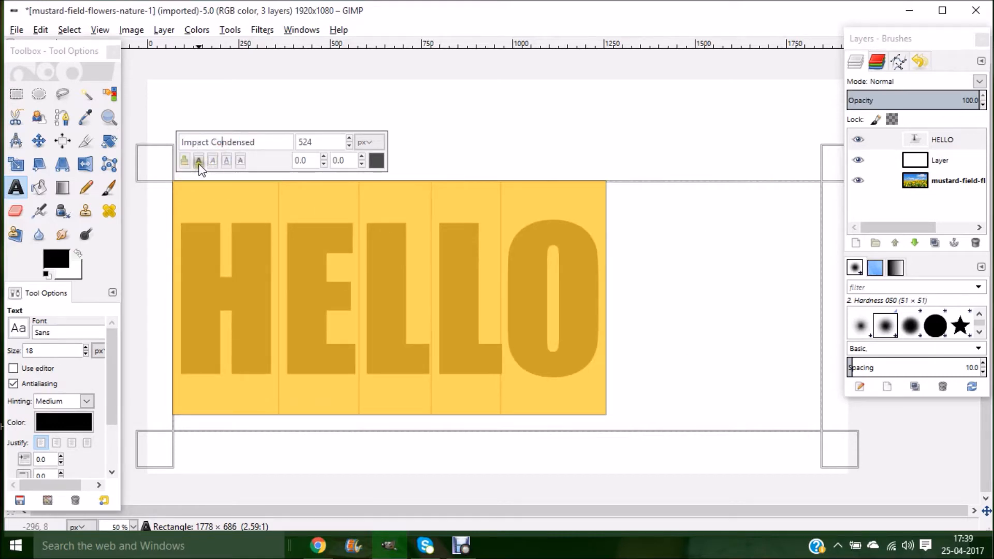
pyautogui.click(212, 159)
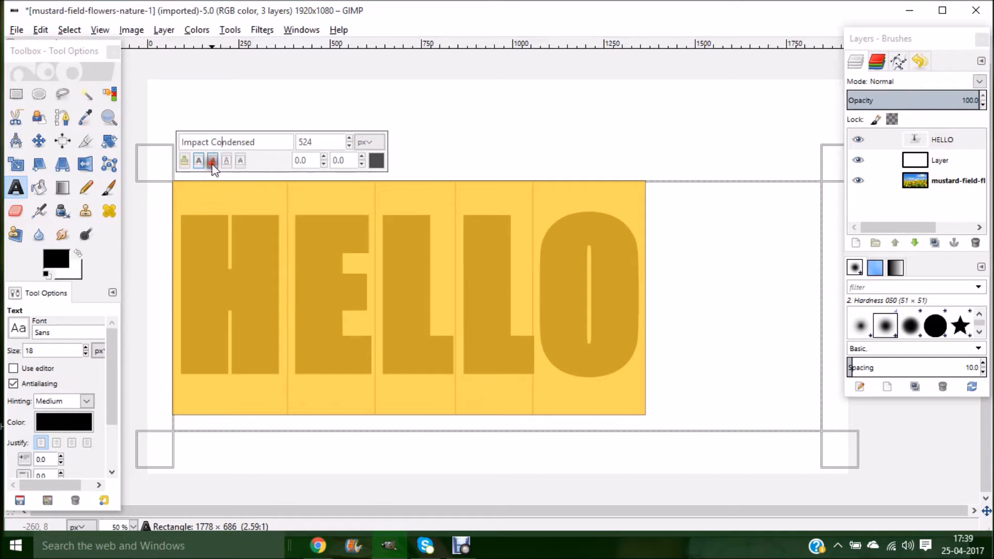
pyautogui.click(212, 160)
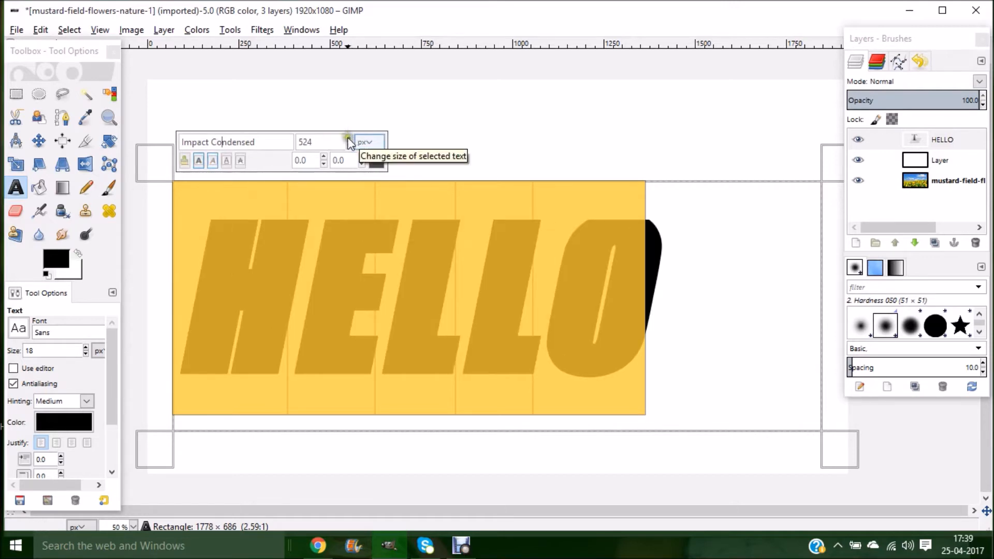
pyautogui.click(349, 138)
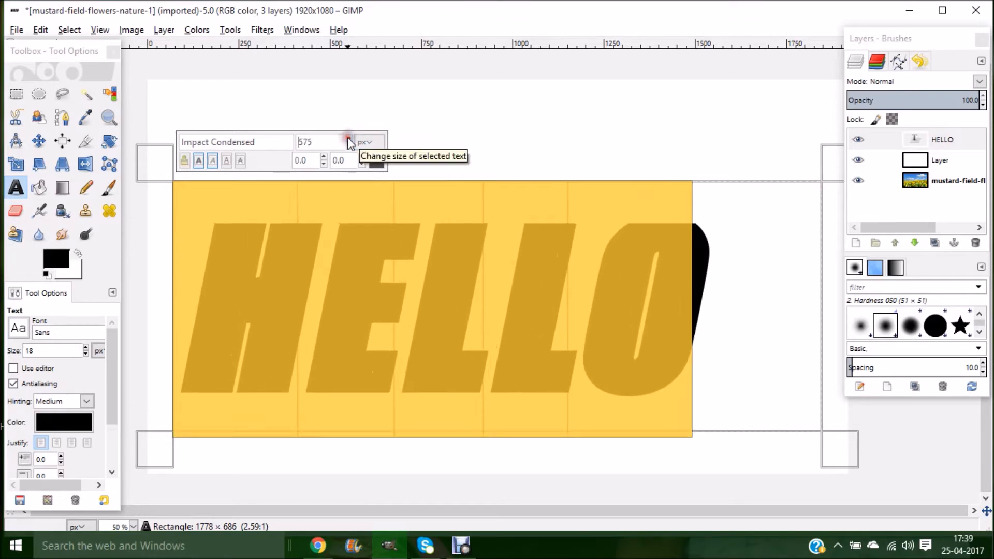
pyautogui.click(348, 138)
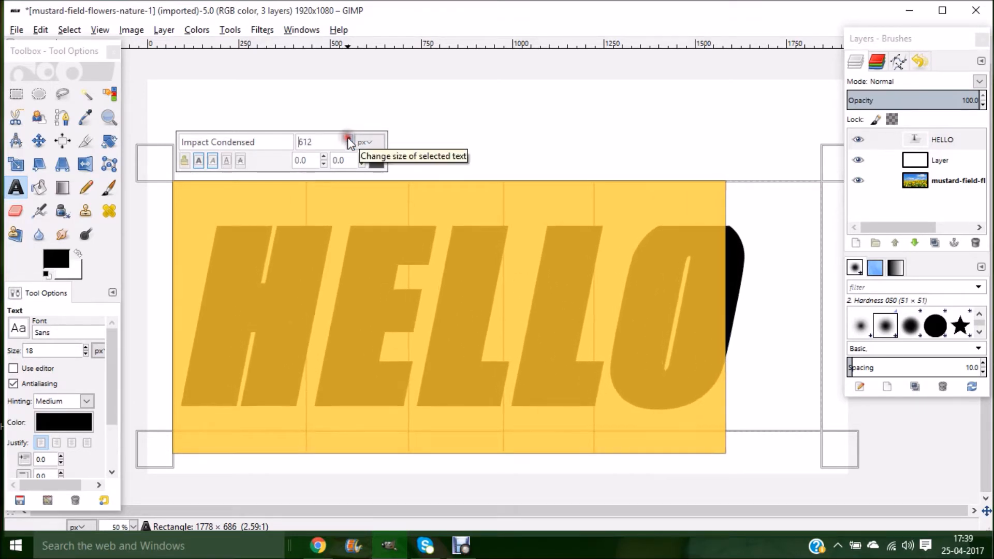
pyautogui.click(349, 137)
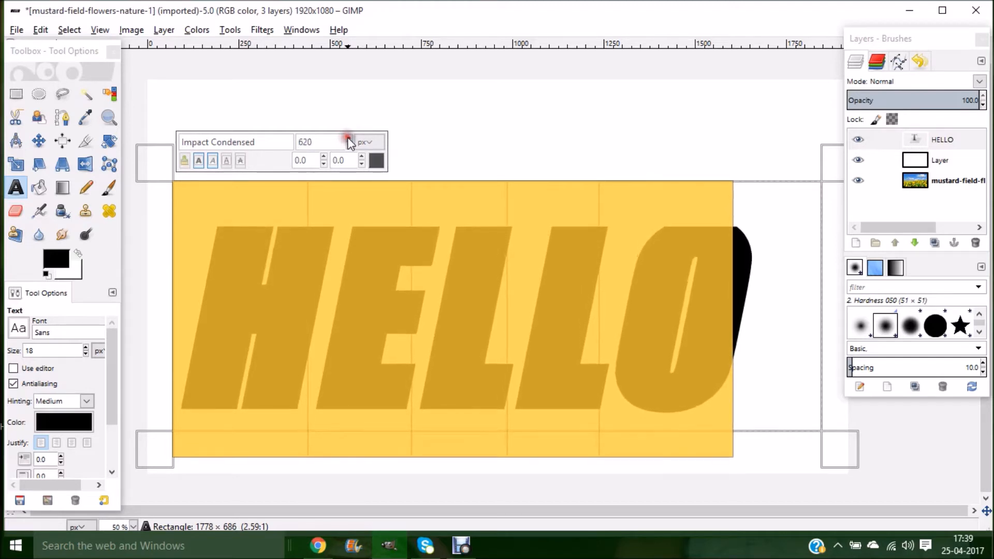
pyautogui.click(349, 138)
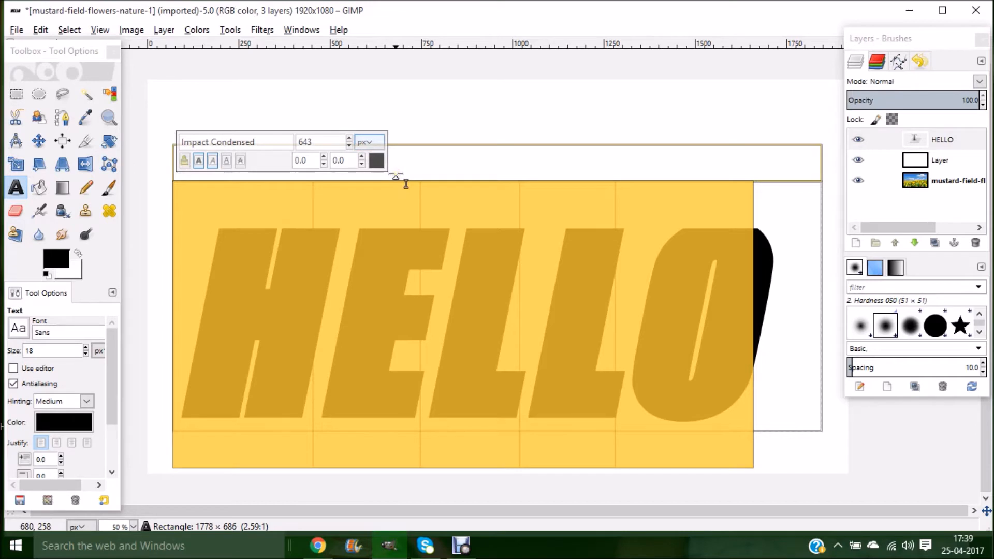
pyautogui.click(298, 142)
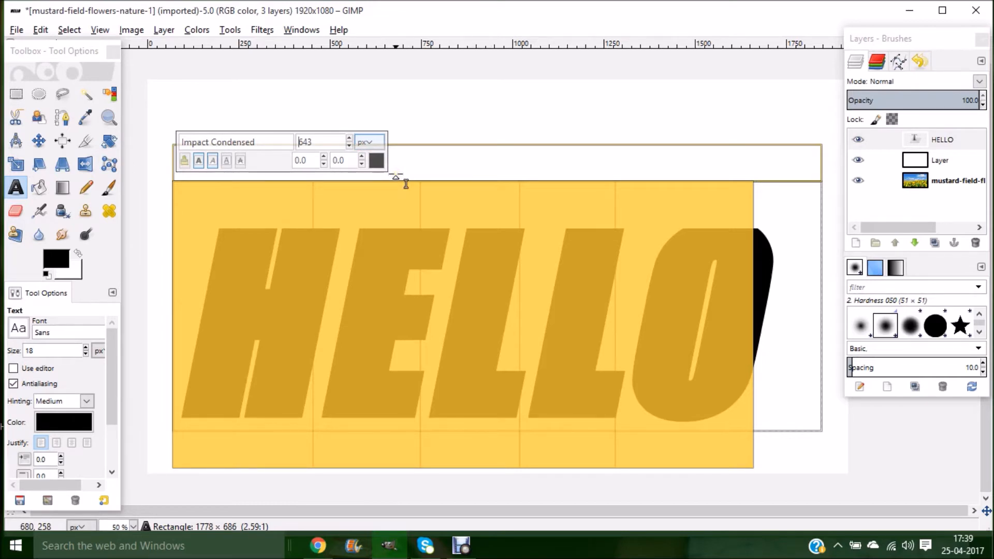
pyautogui.moveTo(395, 177)
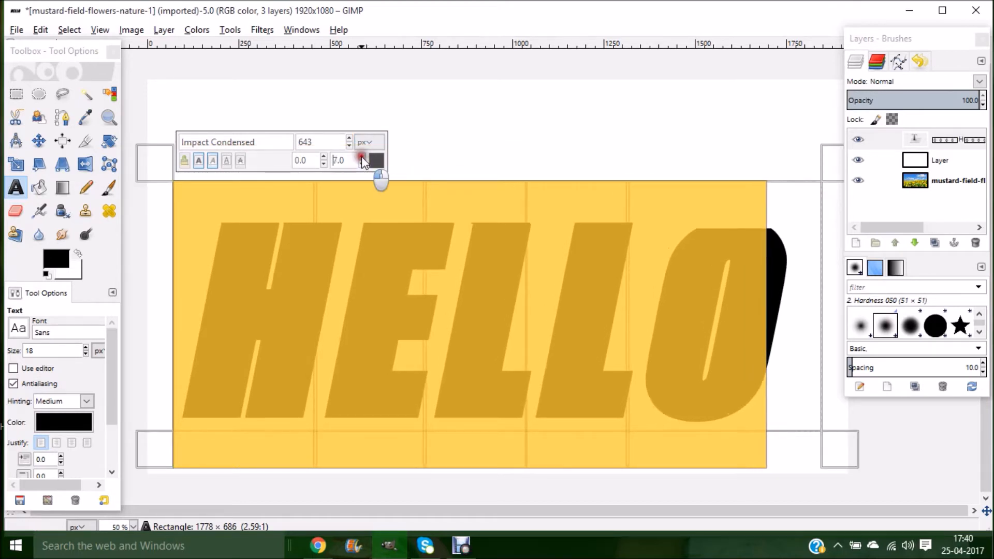
# Widen the letter spacing of HELLO to 31
pyautogui.click(362, 156)
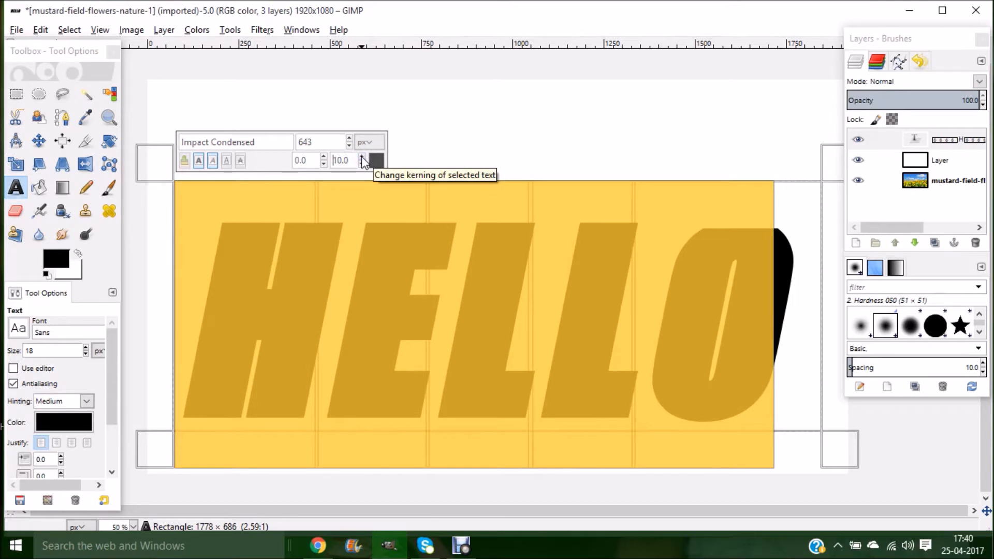
pyautogui.click(362, 157)
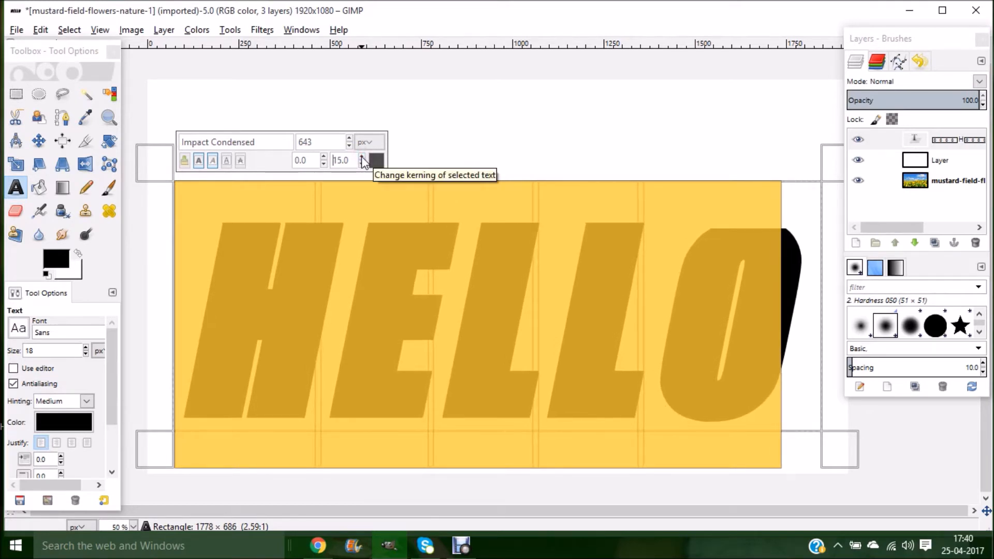
pyautogui.click(362, 158)
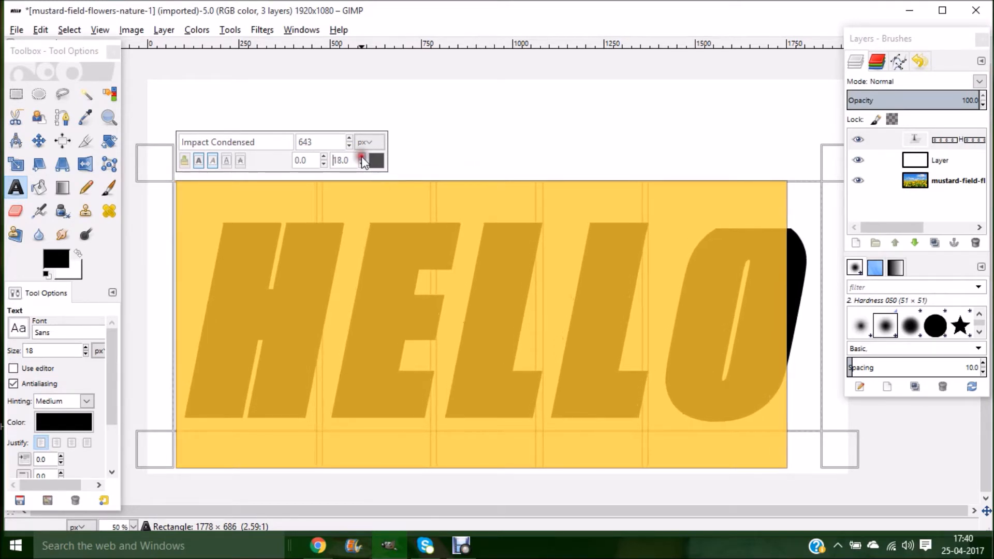
pyautogui.click(363, 156)
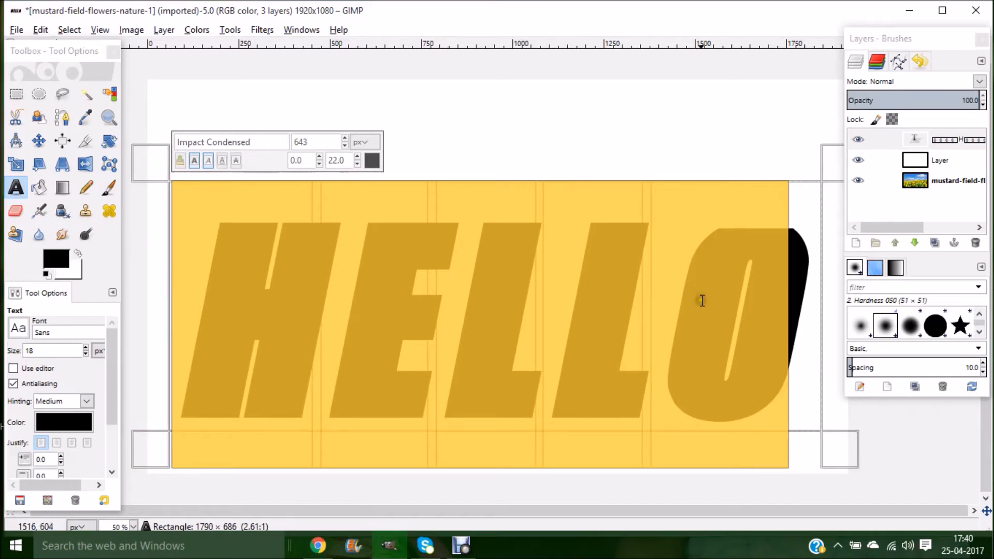
pyautogui.moveTo(820, 328)
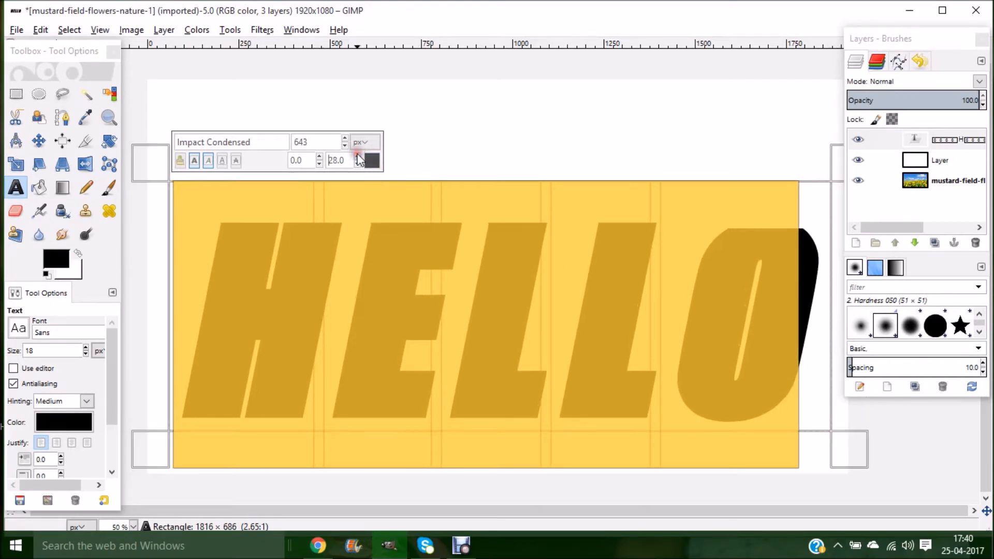
pyautogui.click(357, 156)
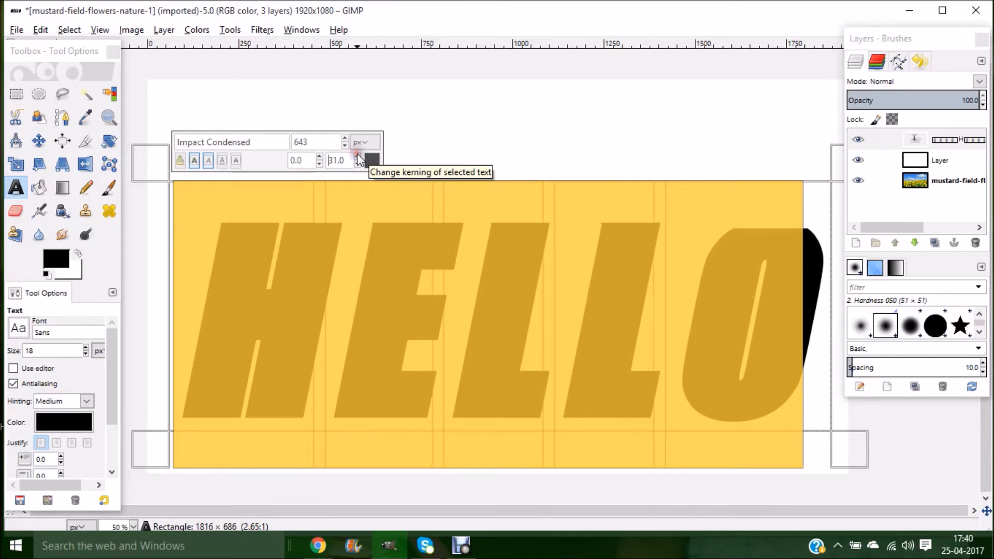
pyautogui.click(357, 157)
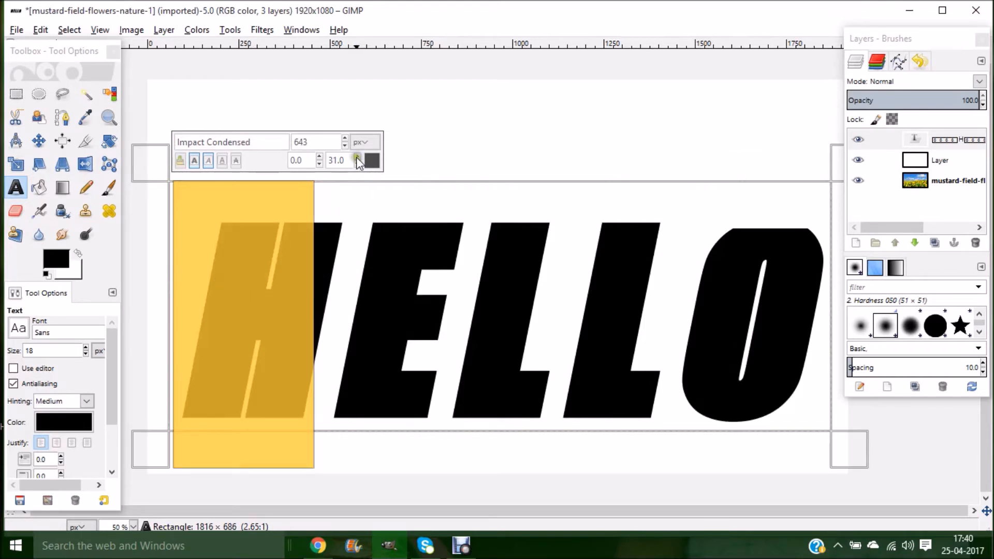
# Nudge the kerning up and back down, leaving the letter spacing at 31
pyautogui.click(356, 158)
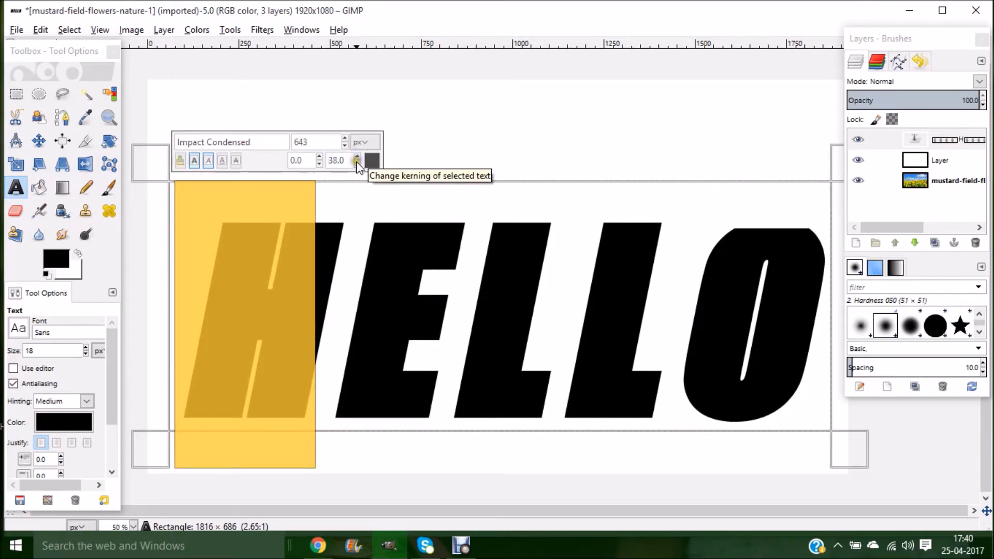
pyautogui.click(356, 163)
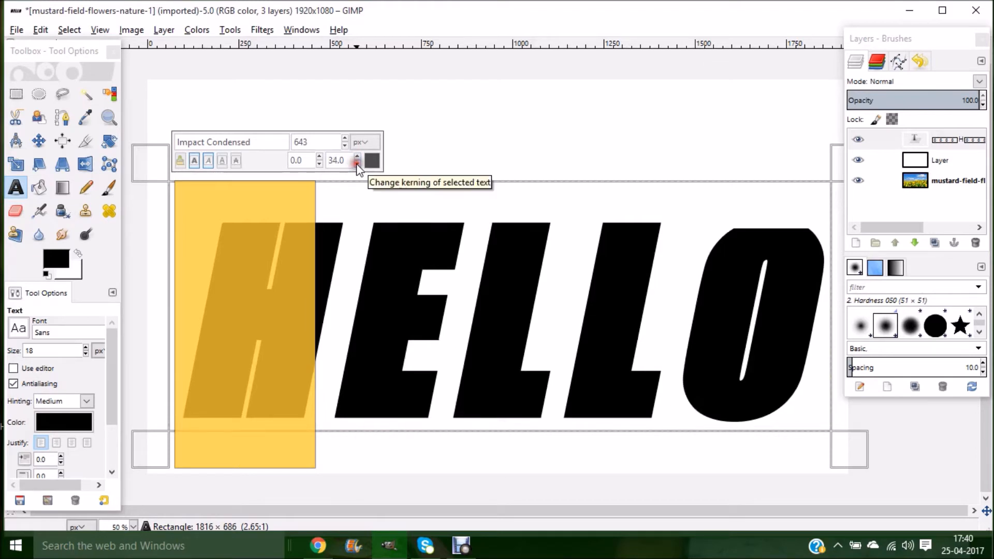
pyautogui.click(357, 164)
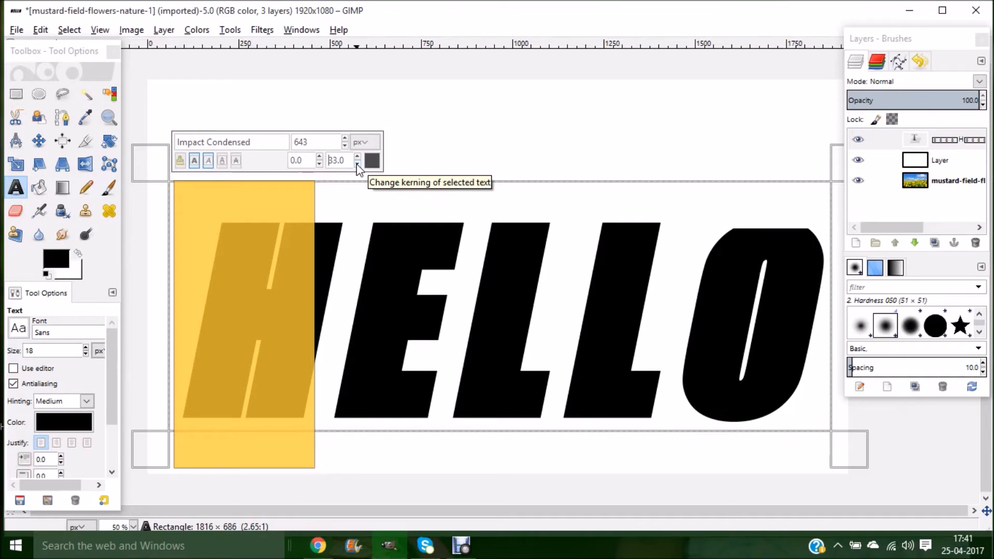
pyautogui.click(357, 164)
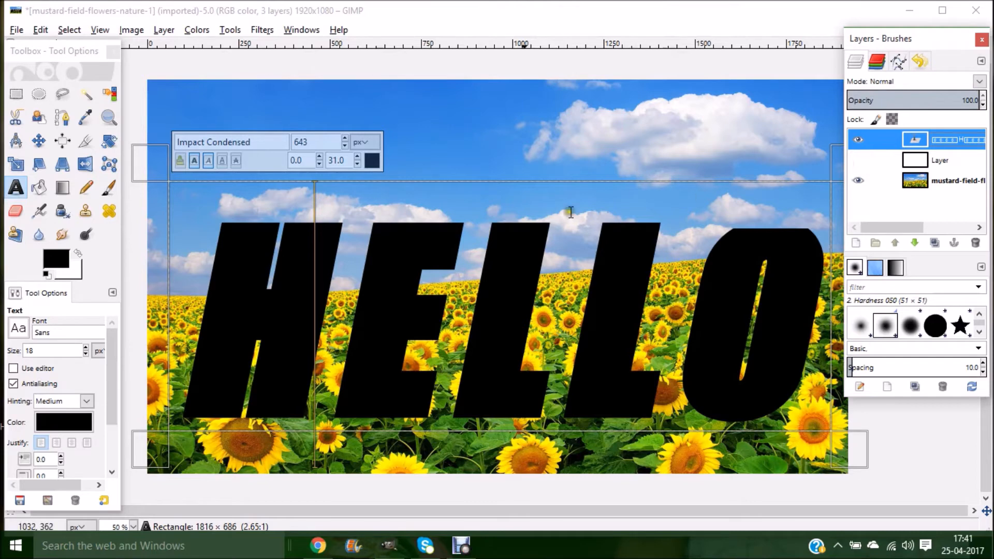
# With the Move tool, drag the HELLO text layer slightly upward over the photo
pyautogui.click(38, 140)
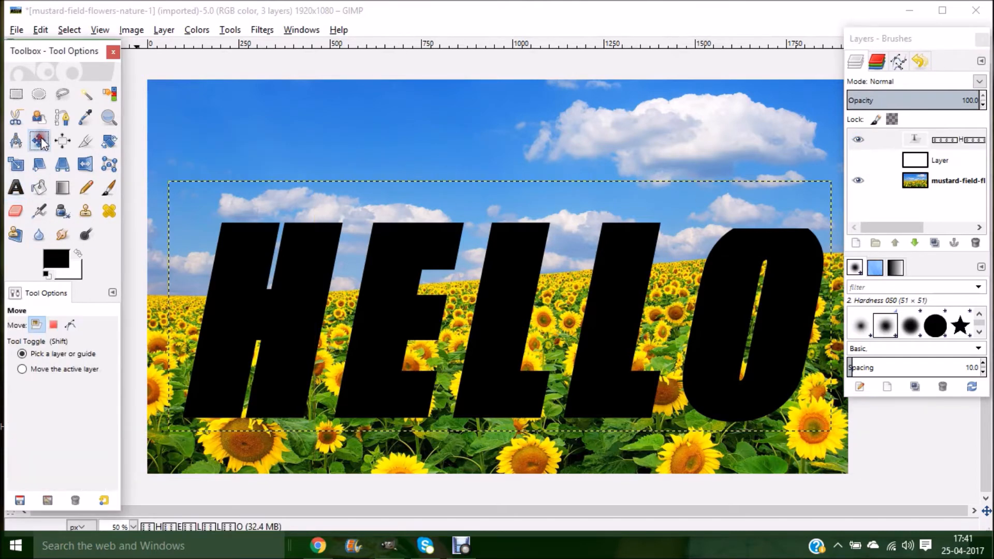
pyautogui.click(38, 140)
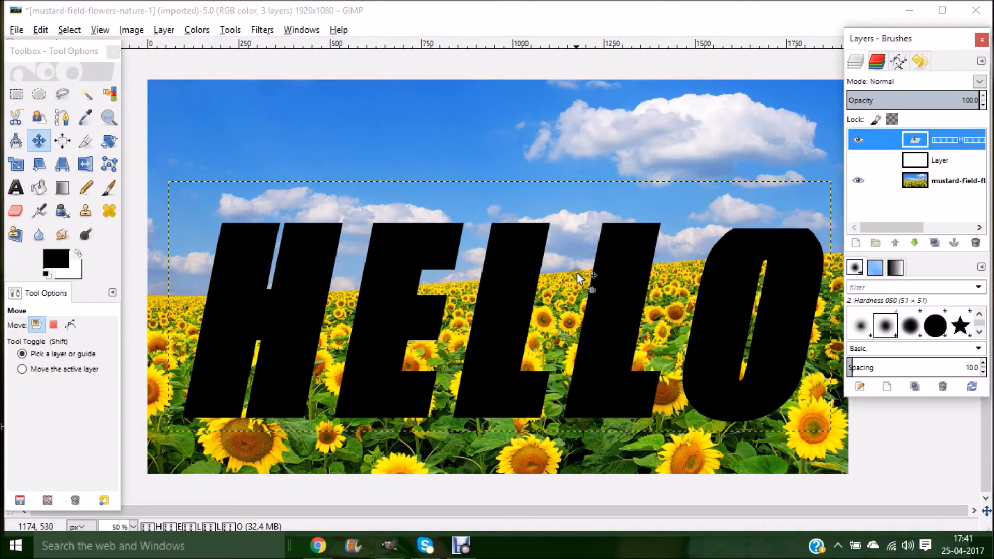
pyautogui.moveTo(577, 278); pyautogui.dragTo(516, 288)
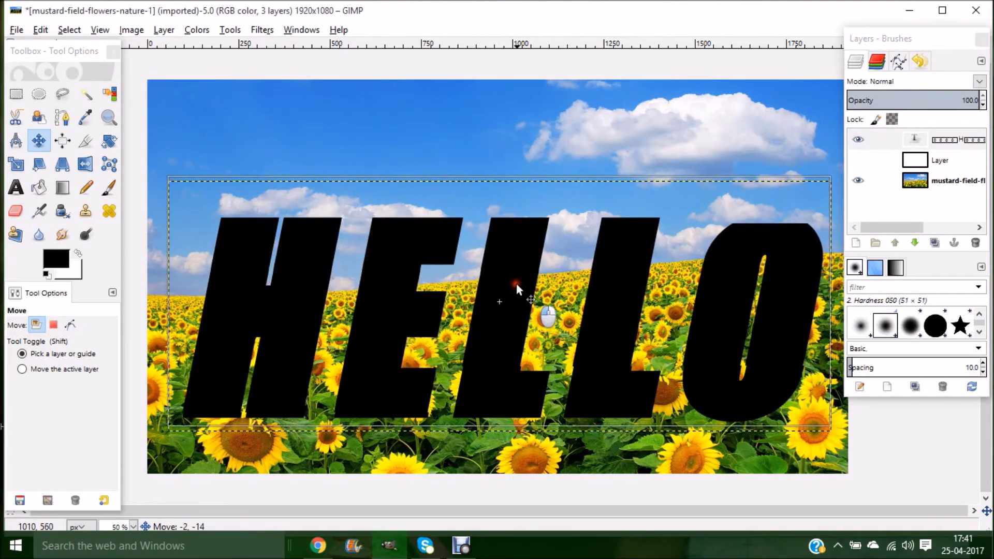
pyautogui.moveTo(516, 287); pyautogui.dragTo(513, 268)
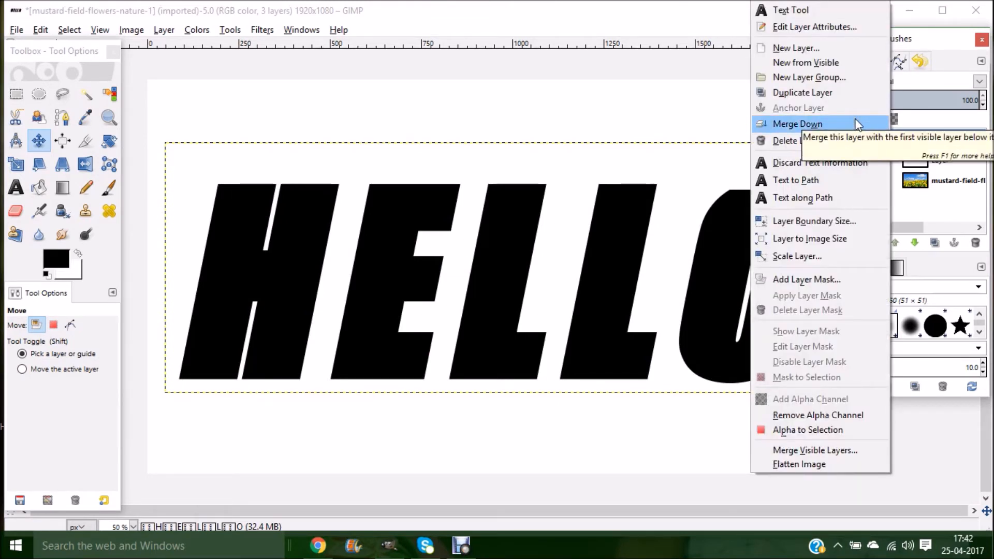
# Merge the HELLO text layer down into the white layer
pyautogui.click(797, 123)
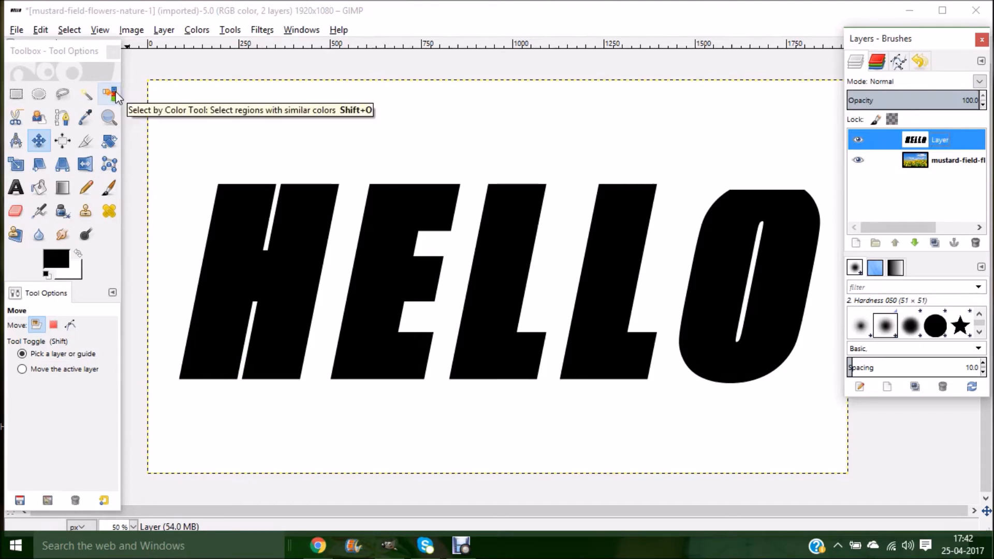
# Select all the black HELLO letters by colour for deletion
pyautogui.click(108, 94)
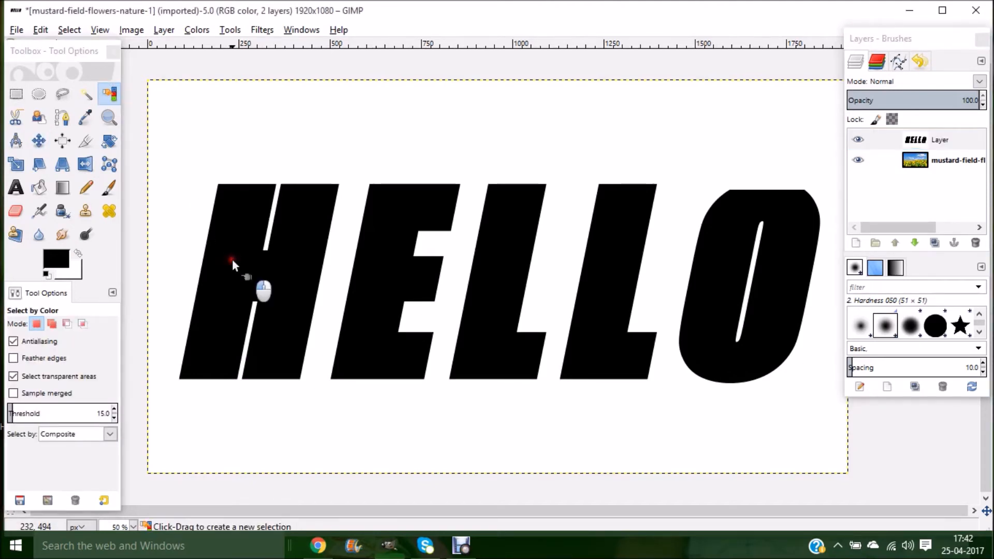
pyautogui.click(232, 262)
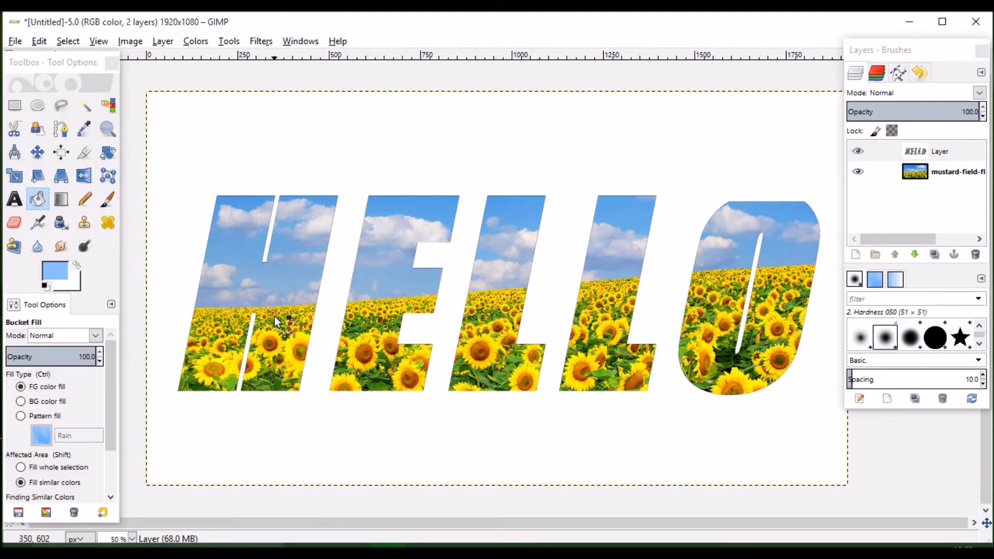
pyautogui.moveTo(265, 290)
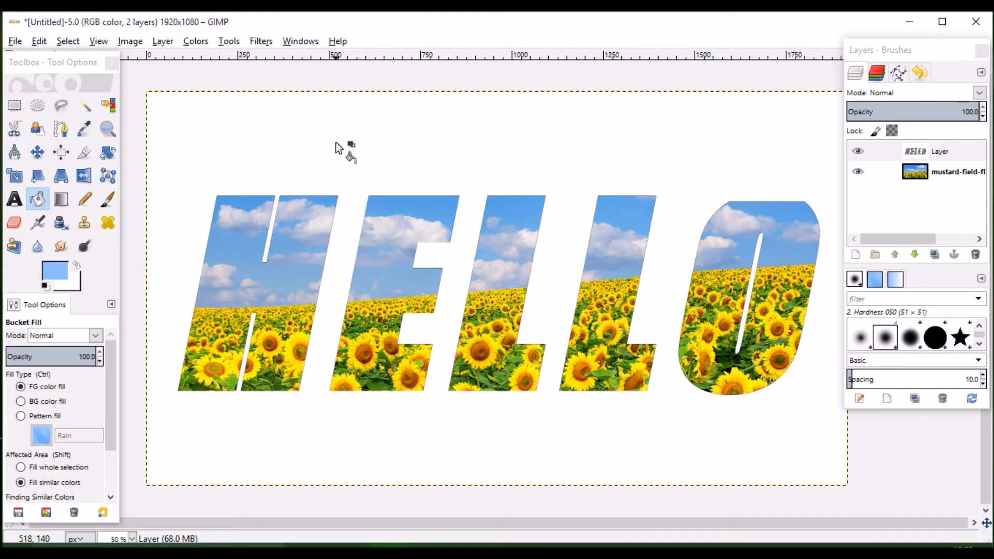
pyautogui.click(37, 198)
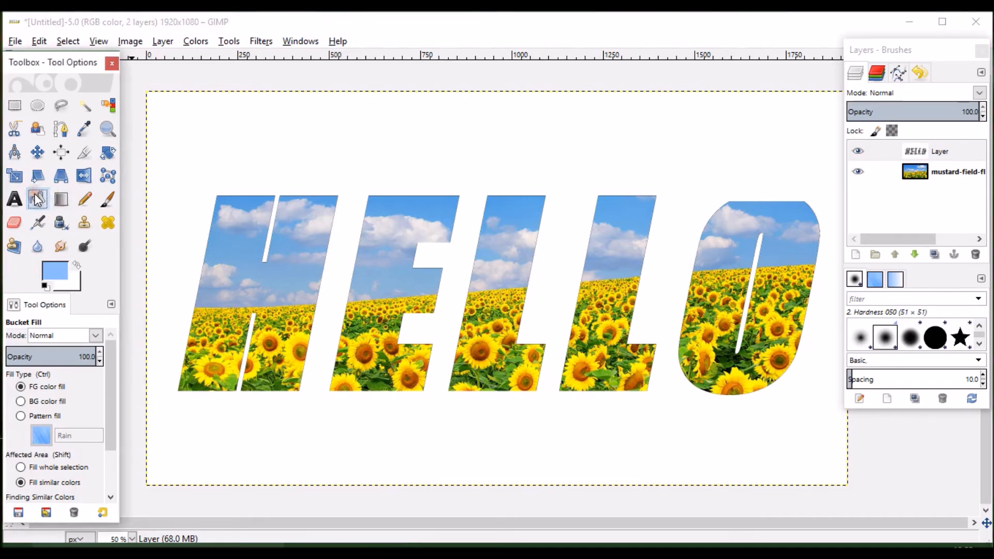
pyautogui.moveTo(54, 272)
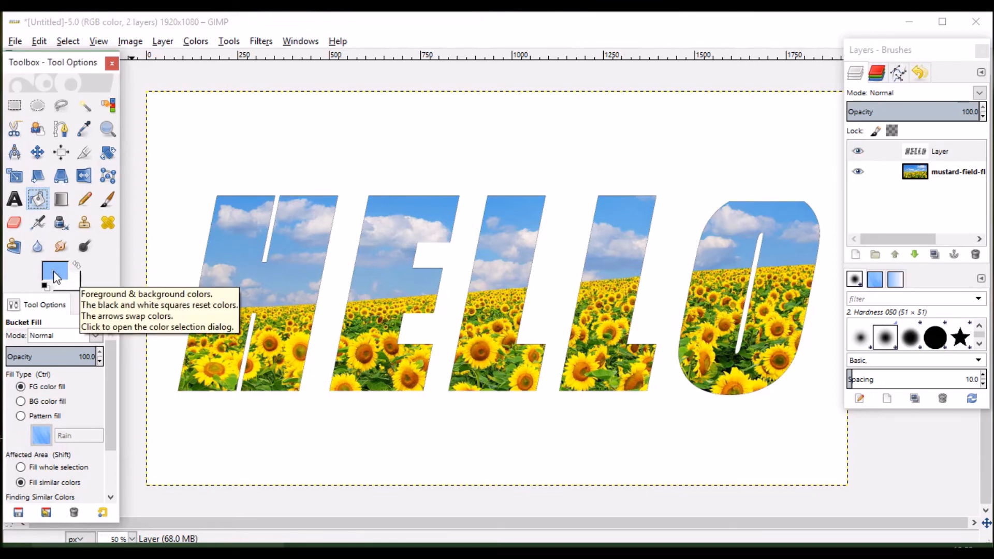
pyautogui.moveTo(37, 200)
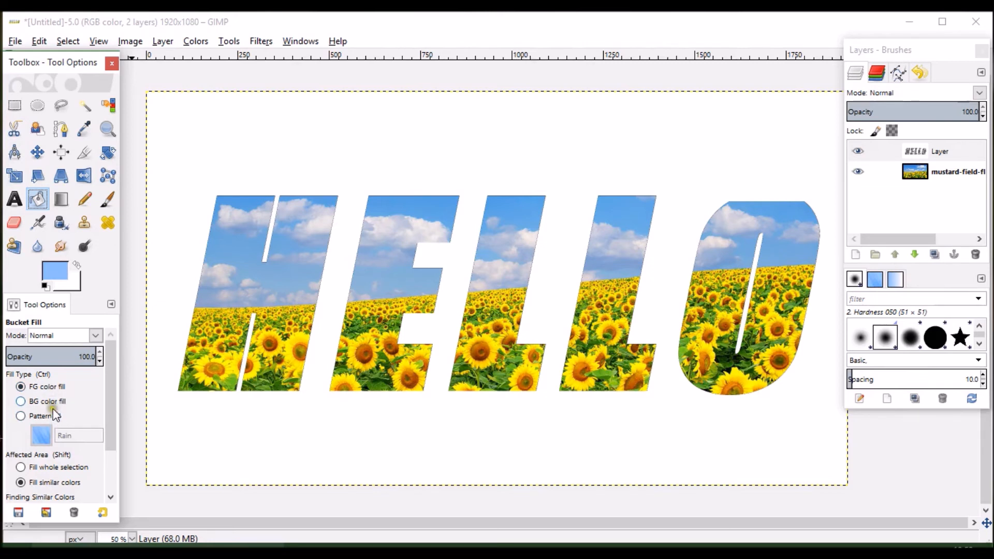
# Switch Bucket Fill to pattern mode and choose the Maple Leaves pattern
pyautogui.click(21, 386)
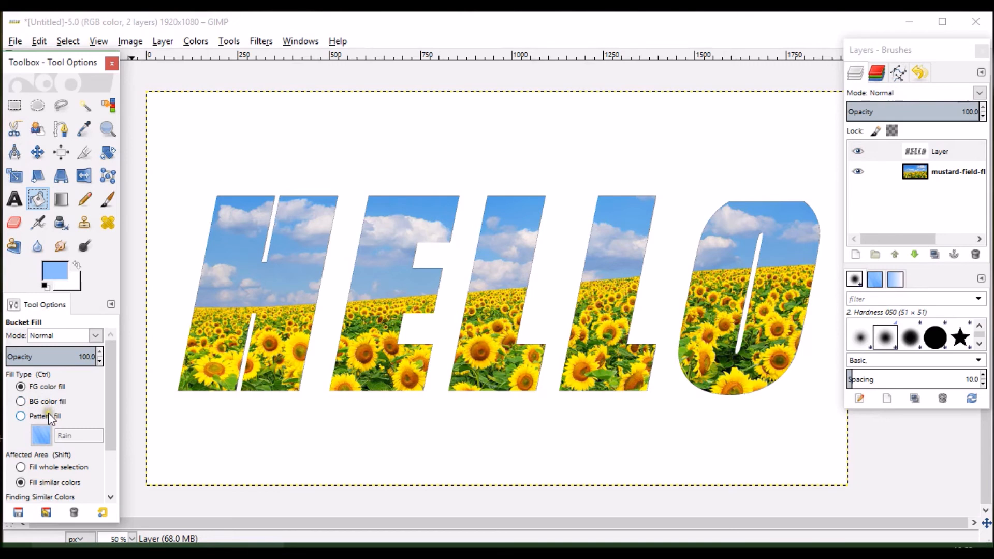
pyautogui.click(21, 415)
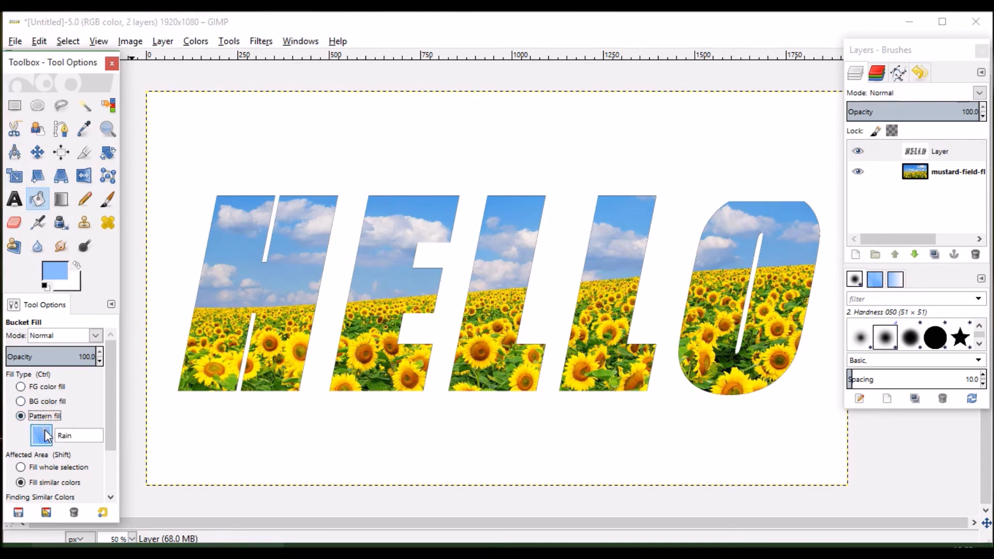
pyautogui.click(41, 436)
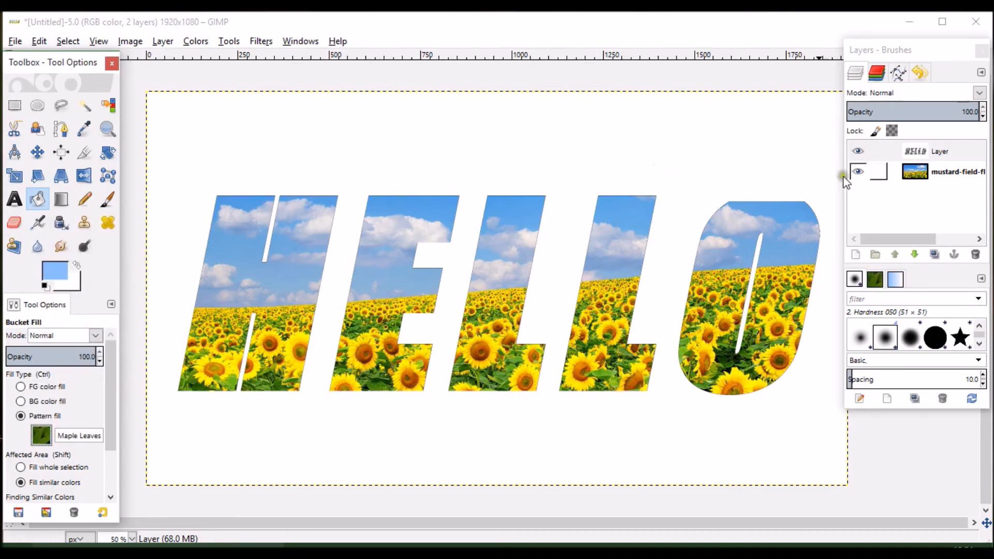
pyautogui.click(938, 151)
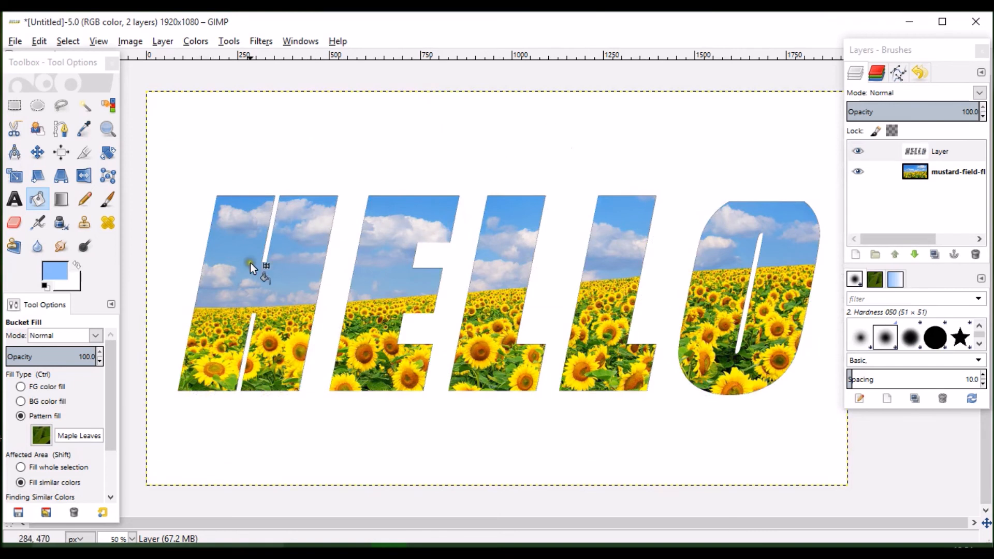
# Switch back to FG colour fill, set the foreground to bright green 74c433, and activate the HELLO cut-out layer
pyautogui.click(21, 386)
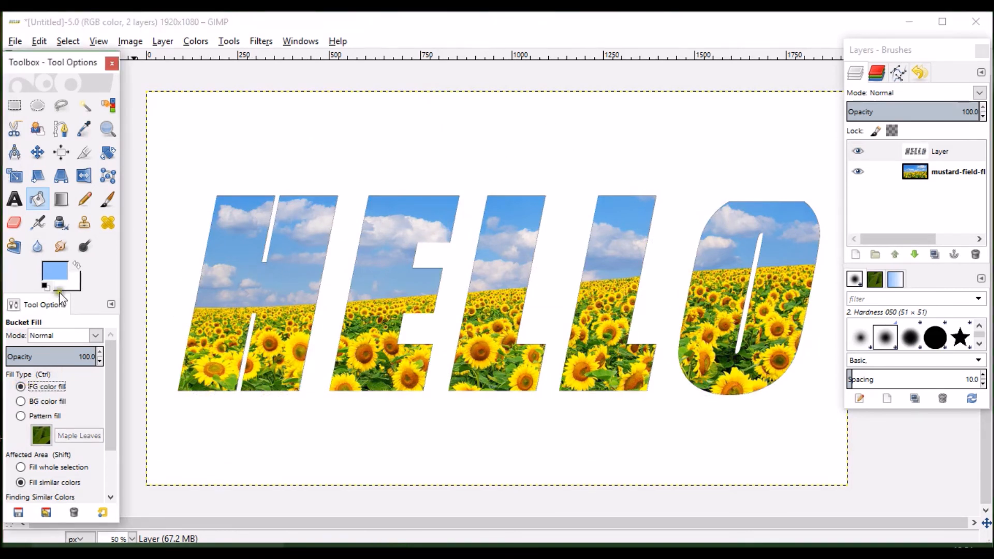
pyautogui.click(54, 269)
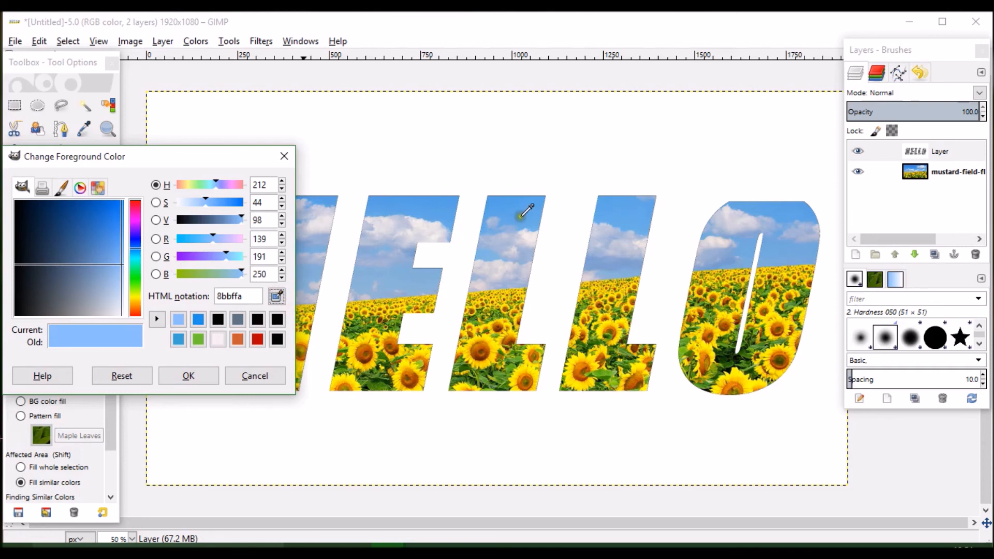
pyautogui.moveTo(532, 209)
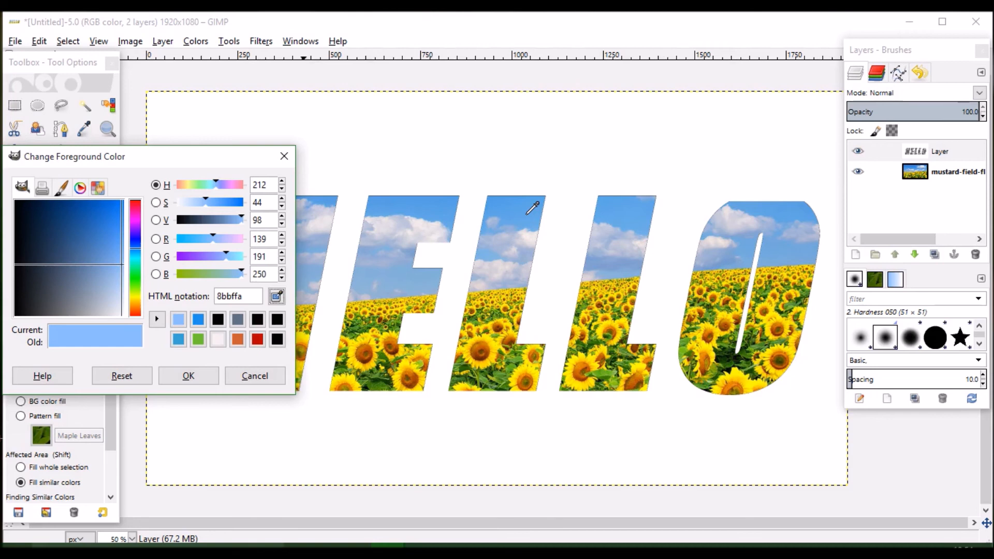
pyautogui.moveTo(529, 349)
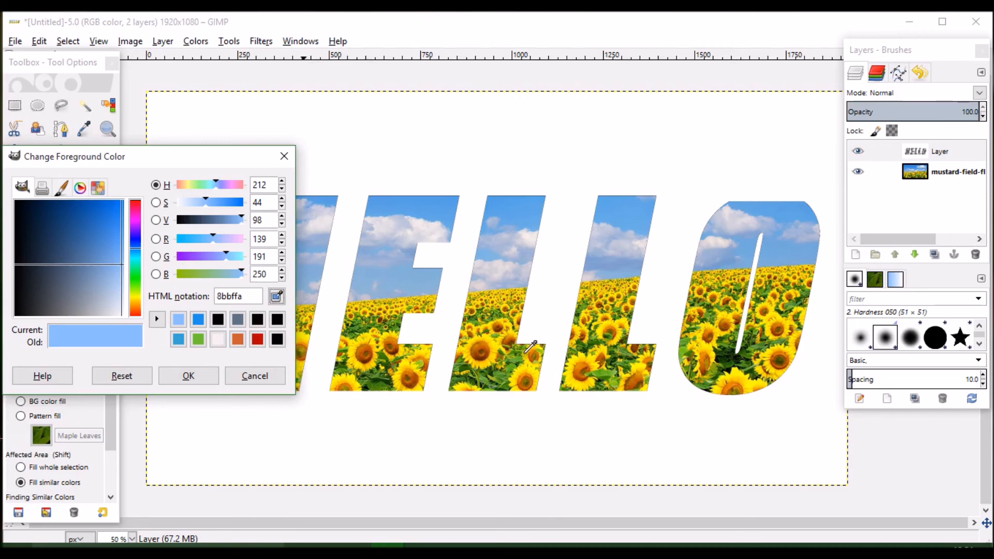
pyautogui.moveTo(504, 370)
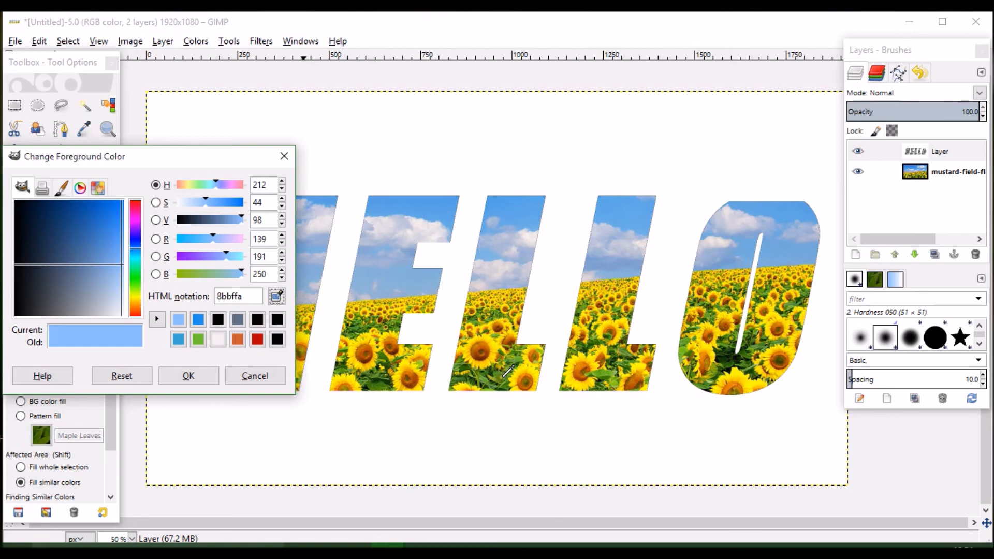
pyautogui.click(98, 292)
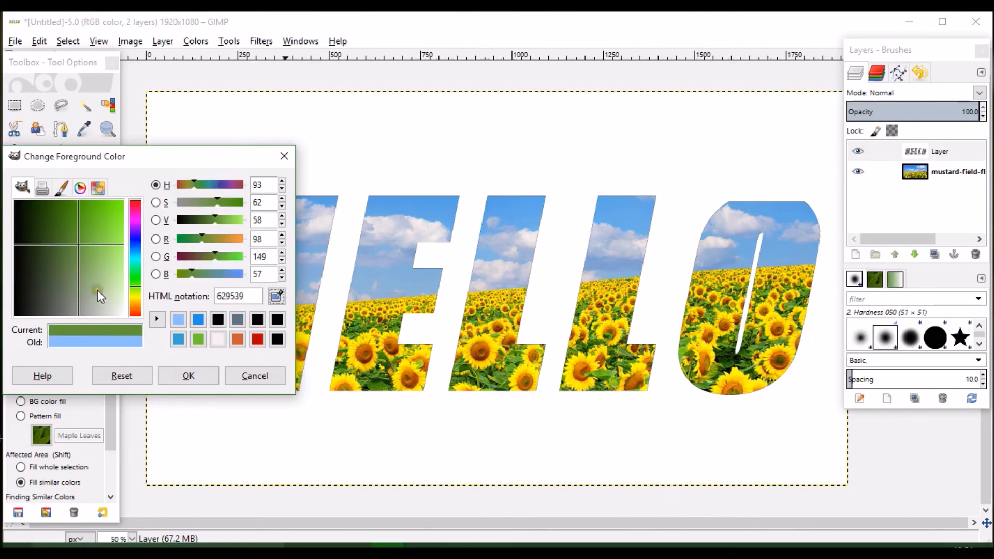
pyautogui.click(75, 245)
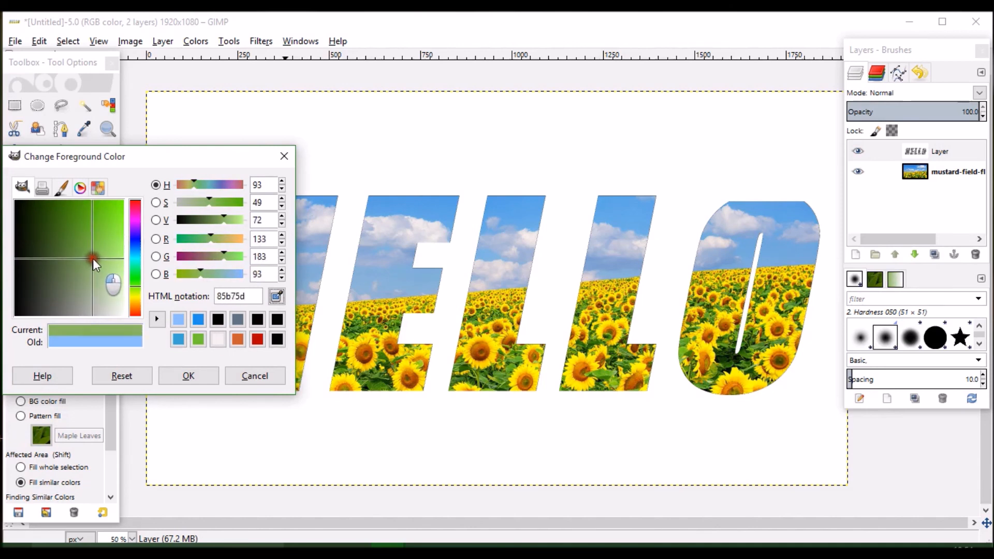
pyautogui.click(95, 233)
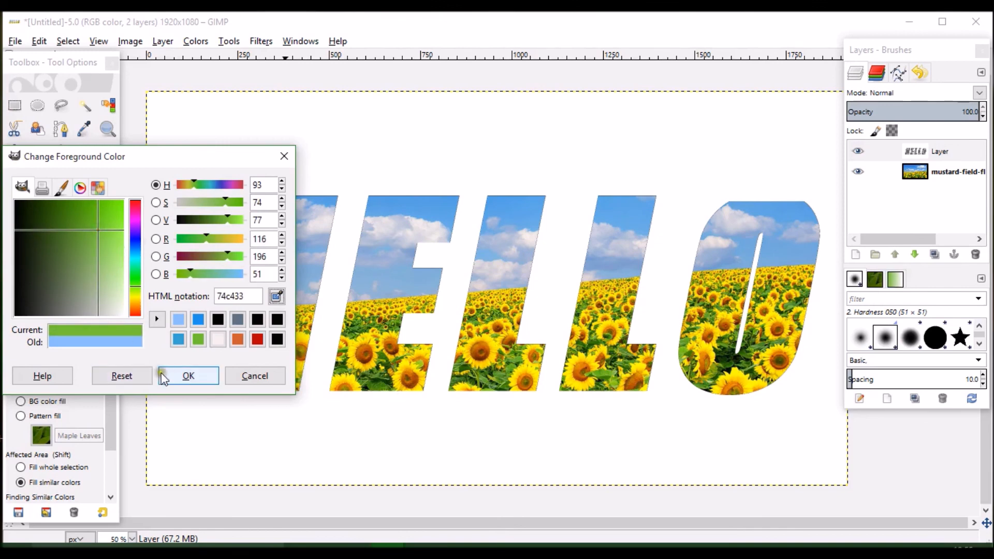
pyautogui.click(188, 375)
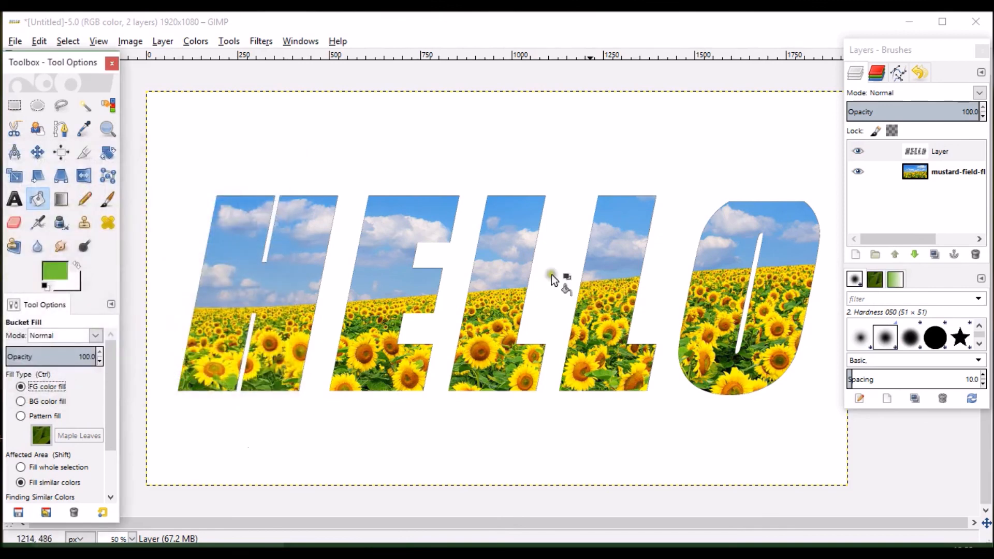
pyautogui.click(940, 151)
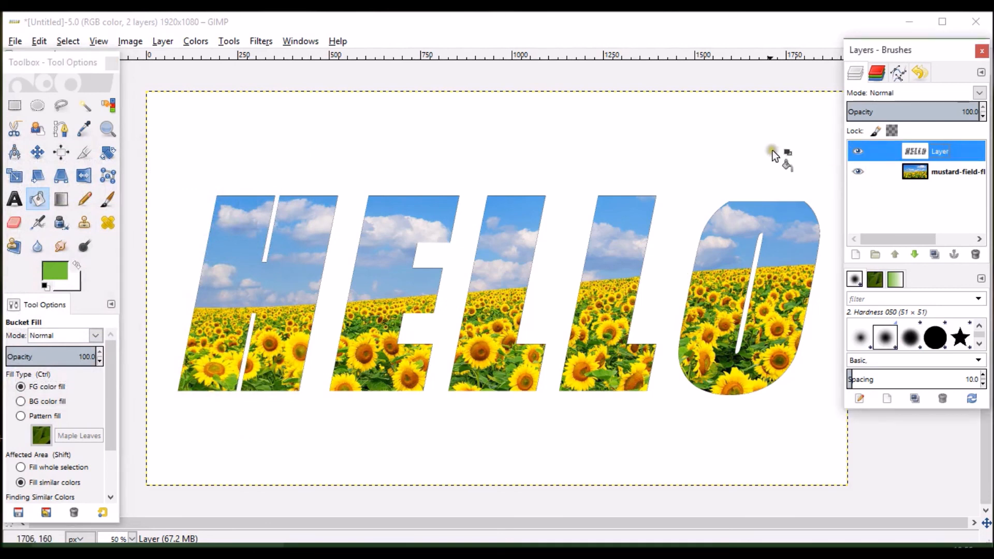